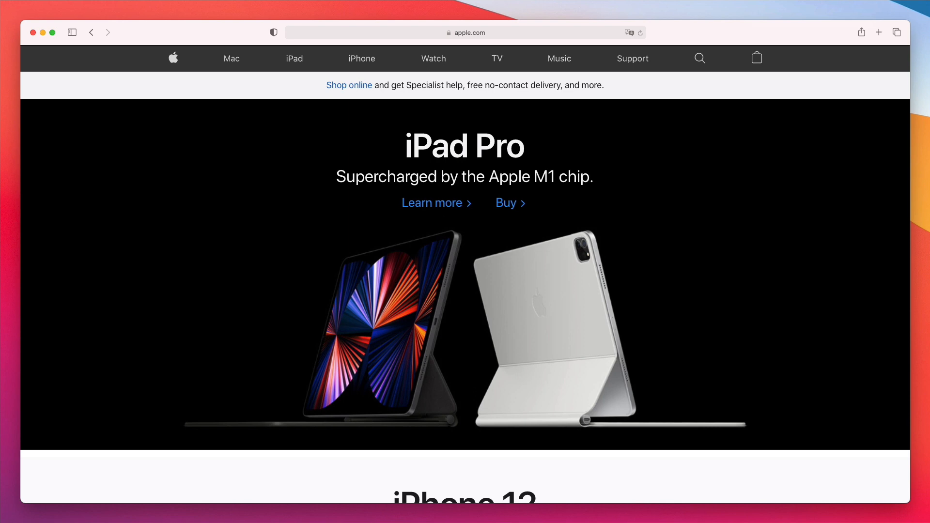
mouse_move(185, 79)
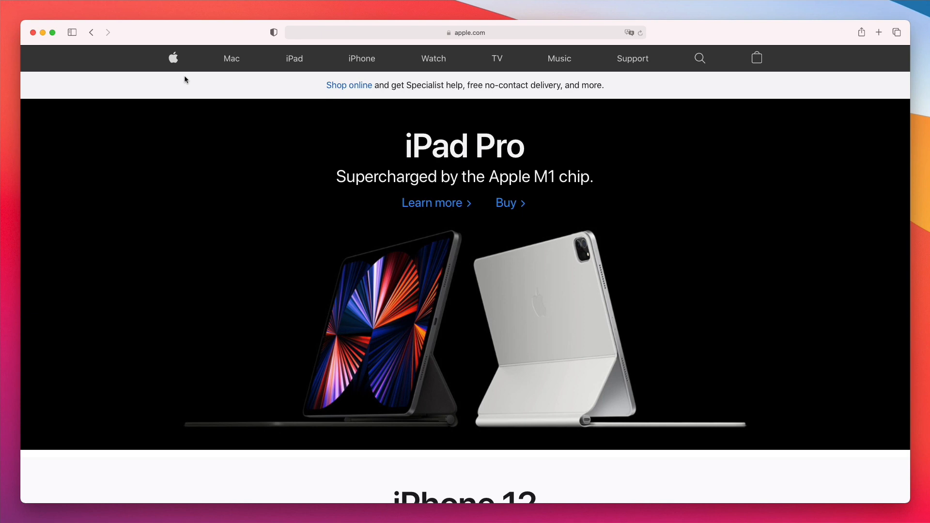
mouse_move(157, 85)
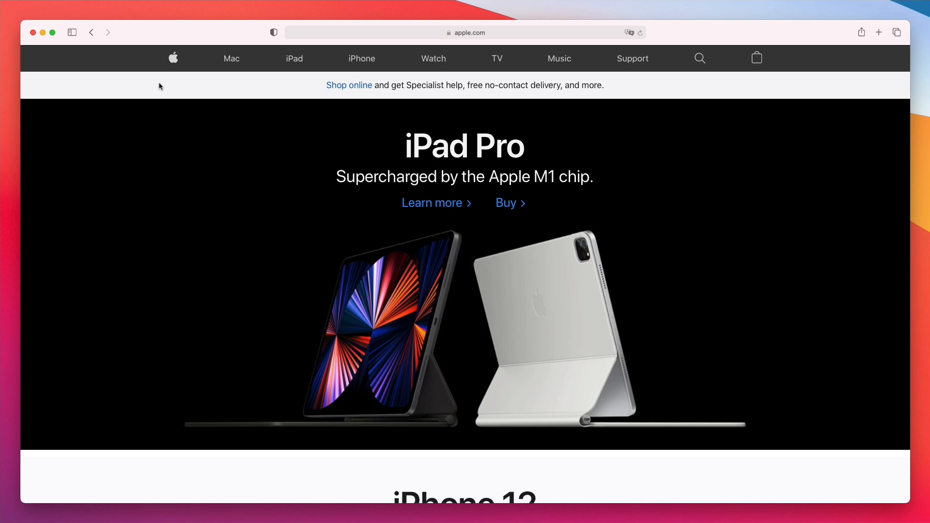
mouse_move(163, 86)
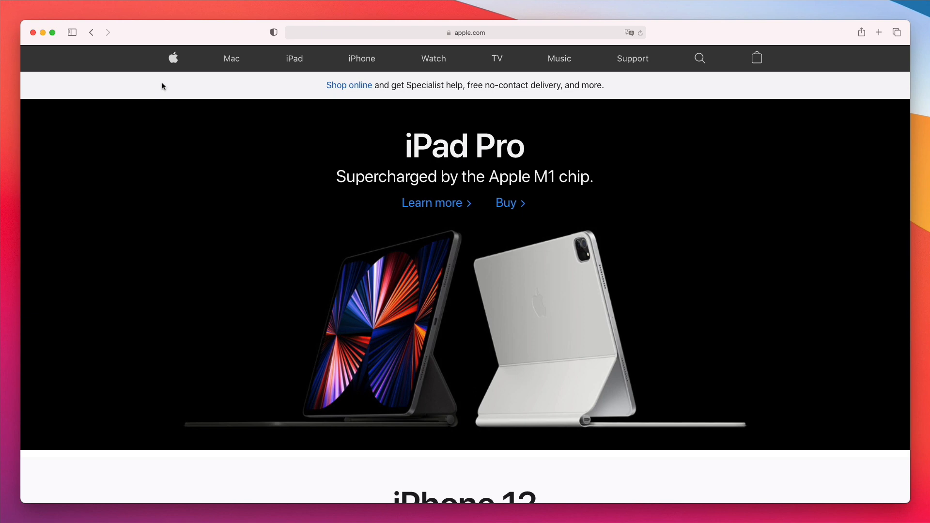
mouse_move(242, 89)
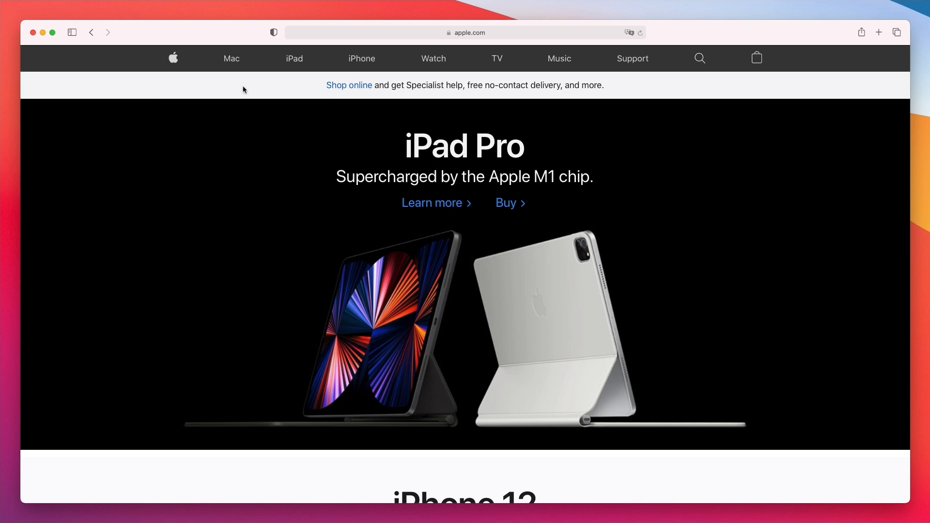
mouse_move(173, 58)
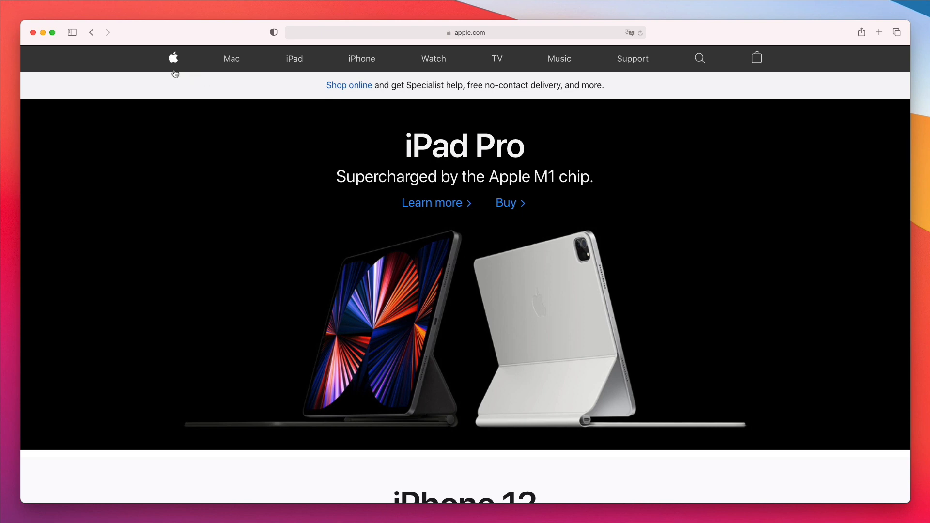
mouse_move(176, 73)
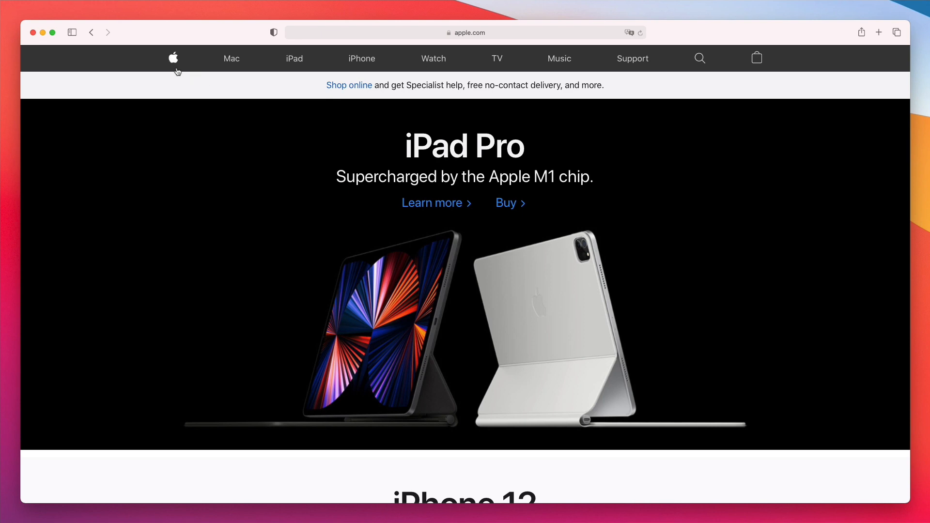
mouse_move(252, 71)
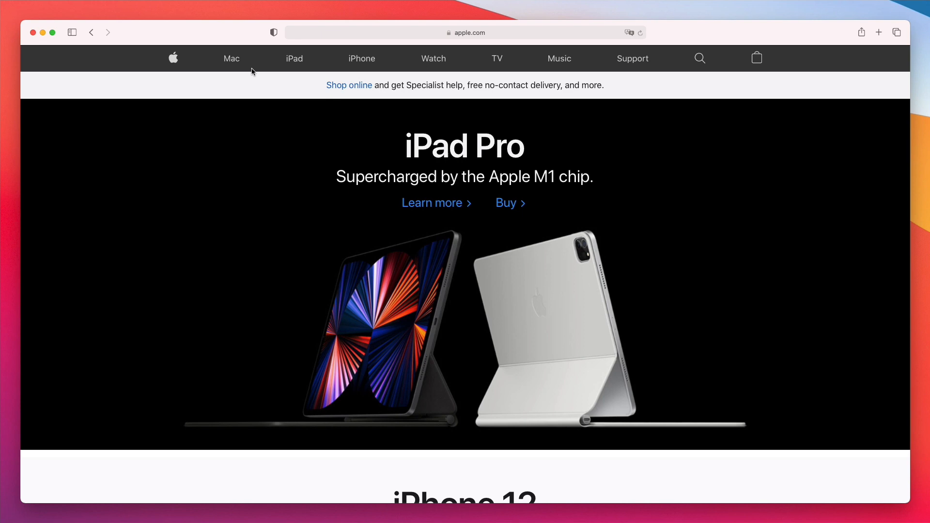
mouse_move(444, 73)
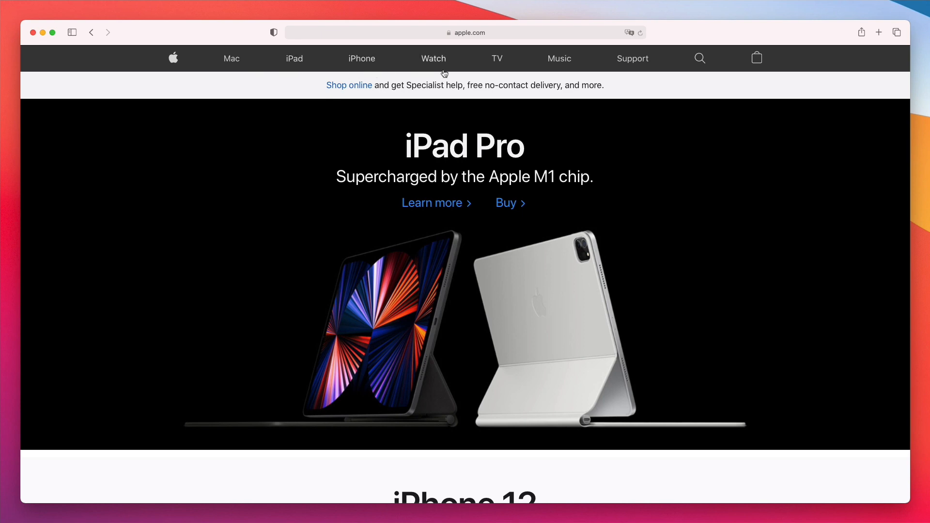
mouse_move(561, 75)
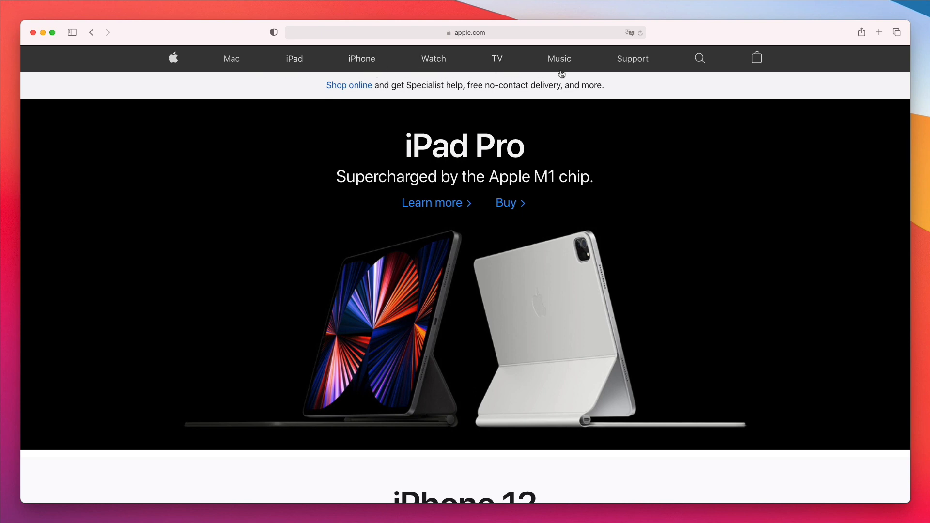
mouse_move(239, 91)
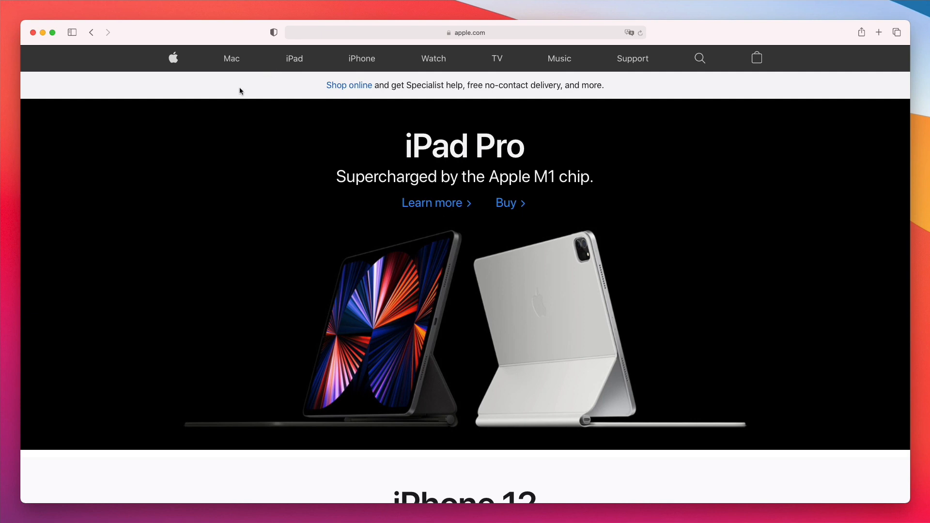
mouse_move(249, 78)
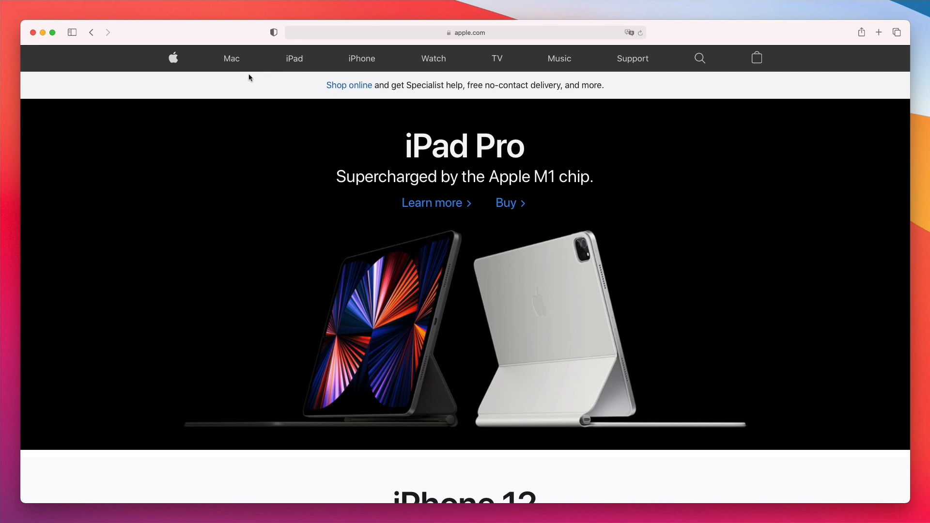
mouse_move(231, 77)
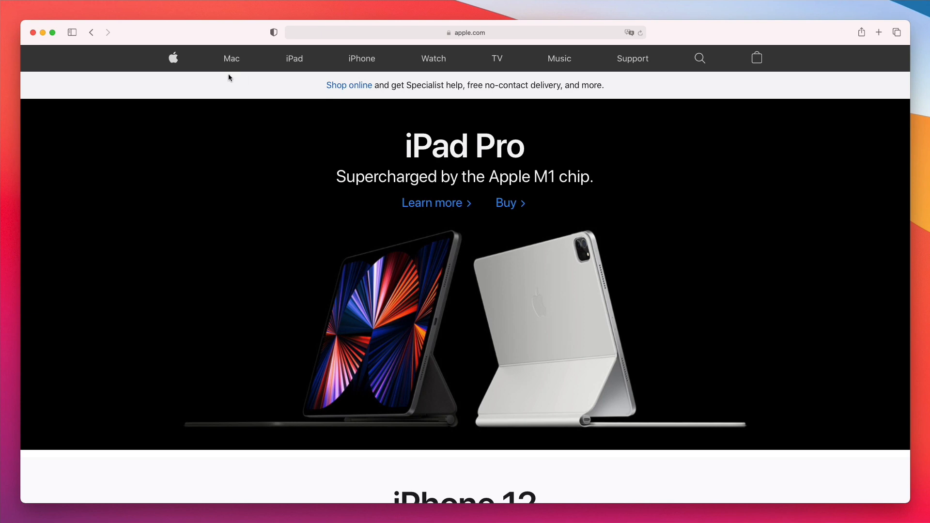
mouse_move(235, 73)
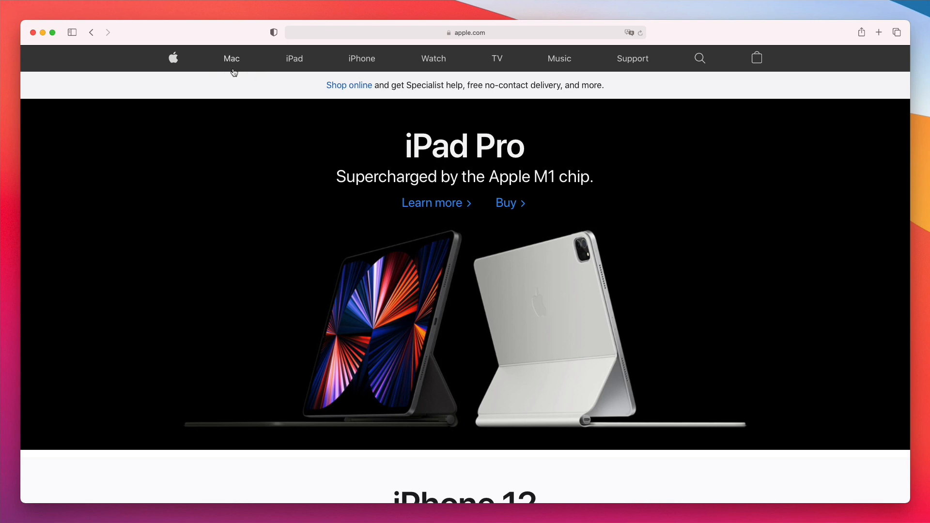
mouse_move(483, 70)
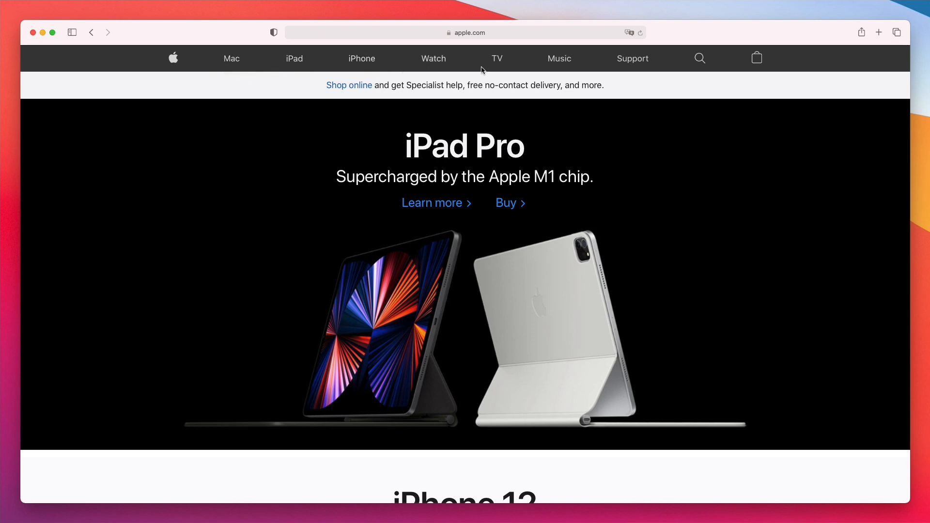
mouse_move(234, 77)
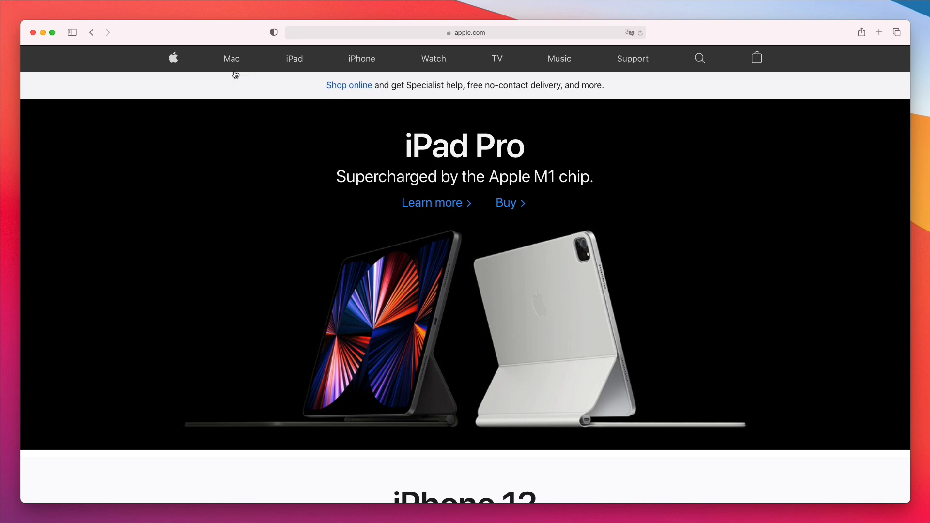
mouse_move(231, 71)
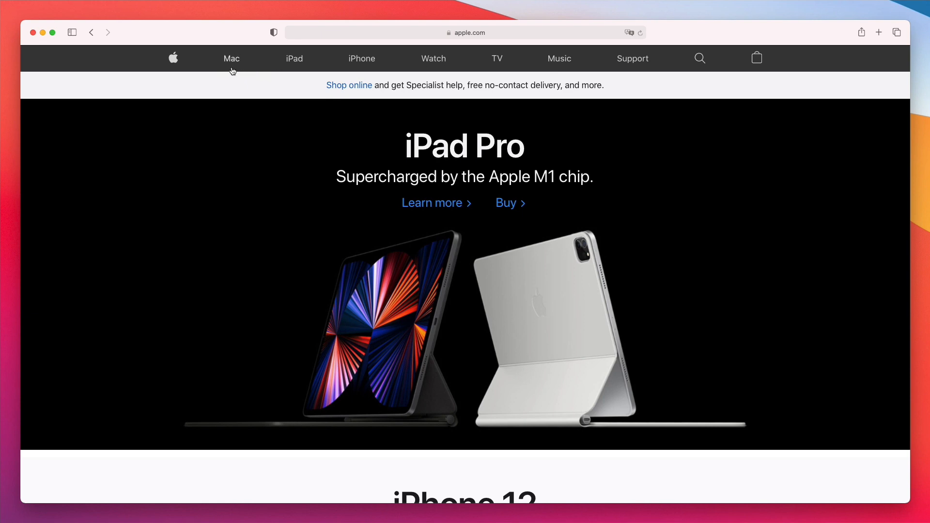
mouse_move(295, 59)
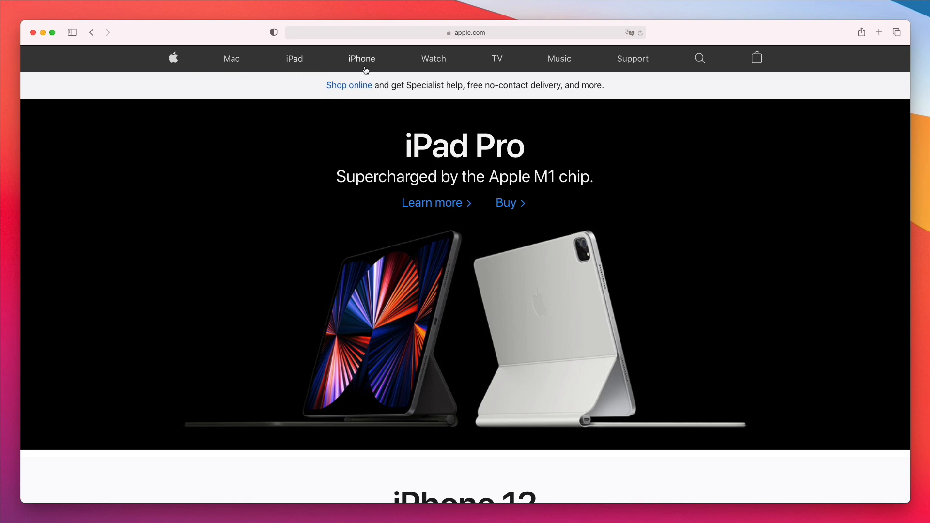
mouse_move(231, 58)
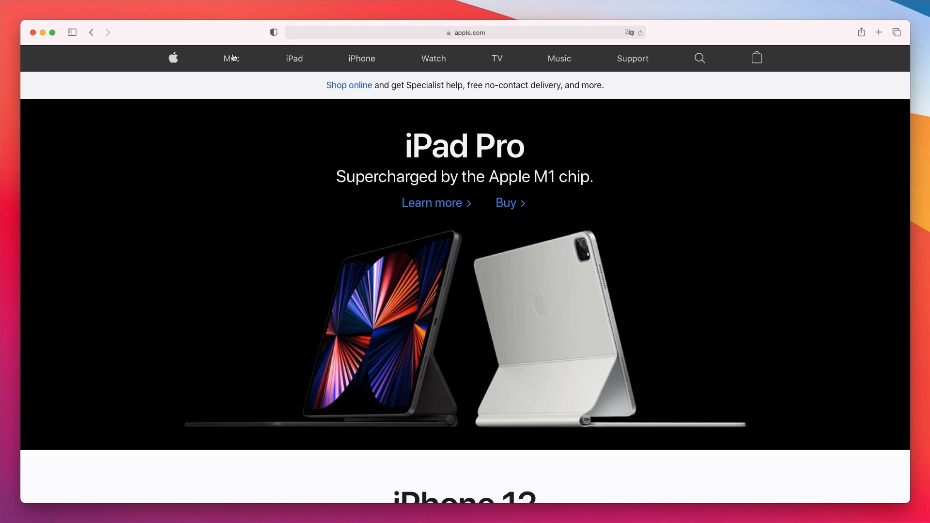
mouse_move(279, 75)
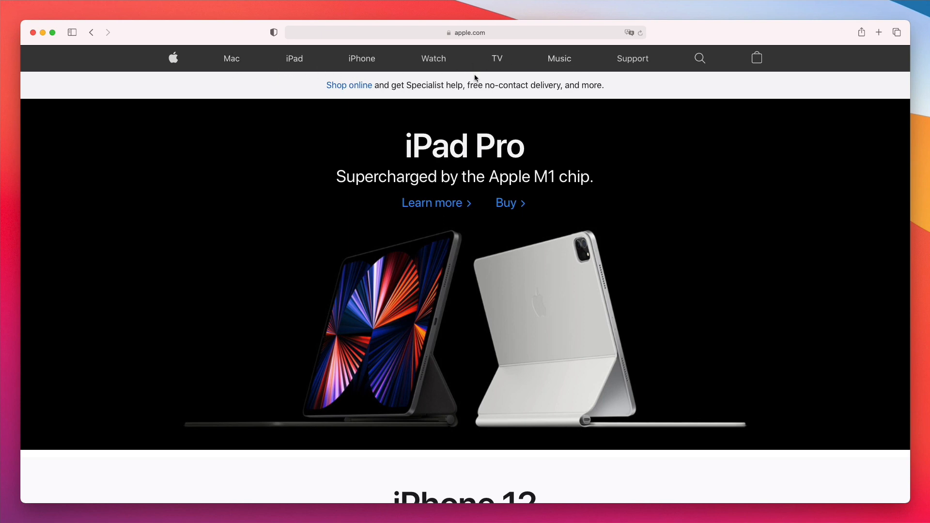
mouse_move(399, 81)
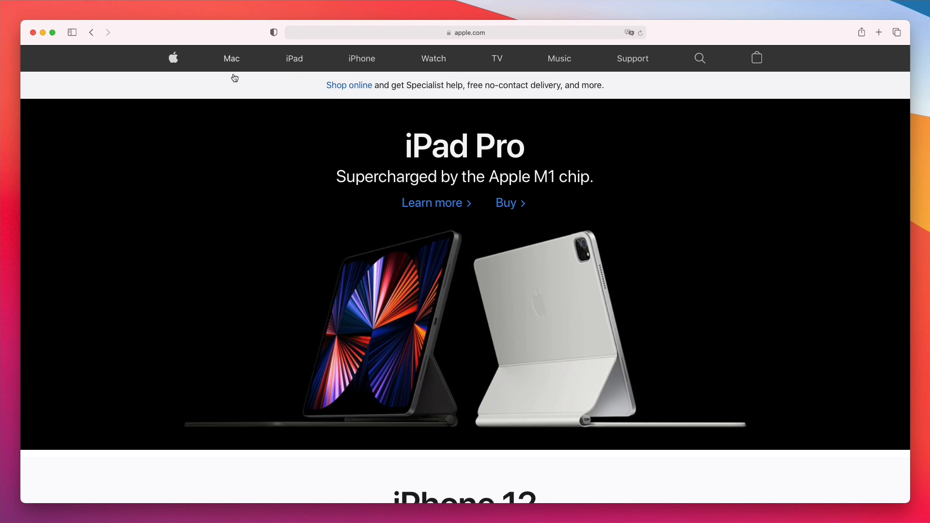
mouse_move(39, 41)
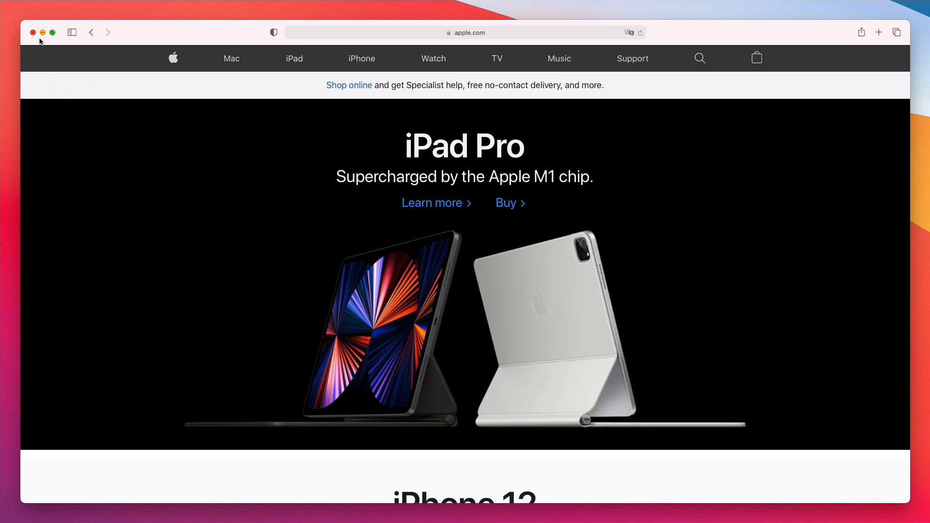
mouse_move(175, 121)
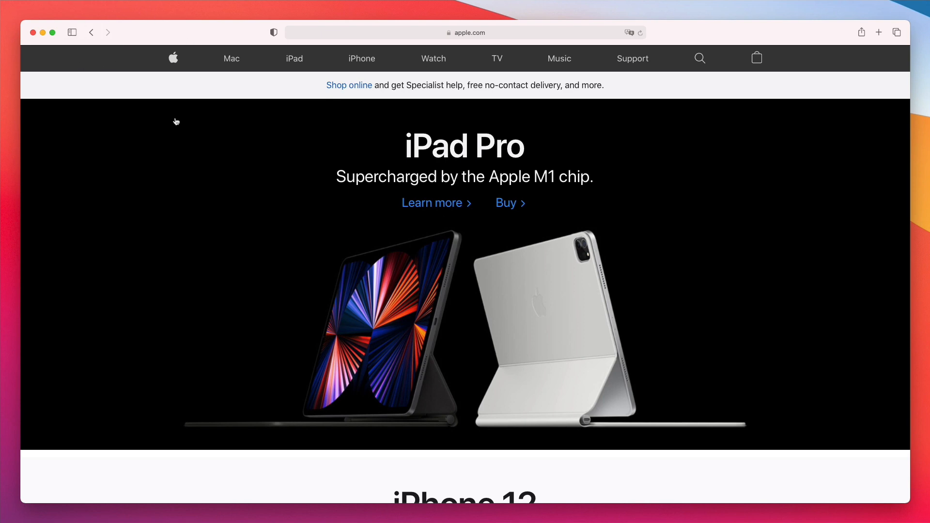
mouse_move(54, 41)
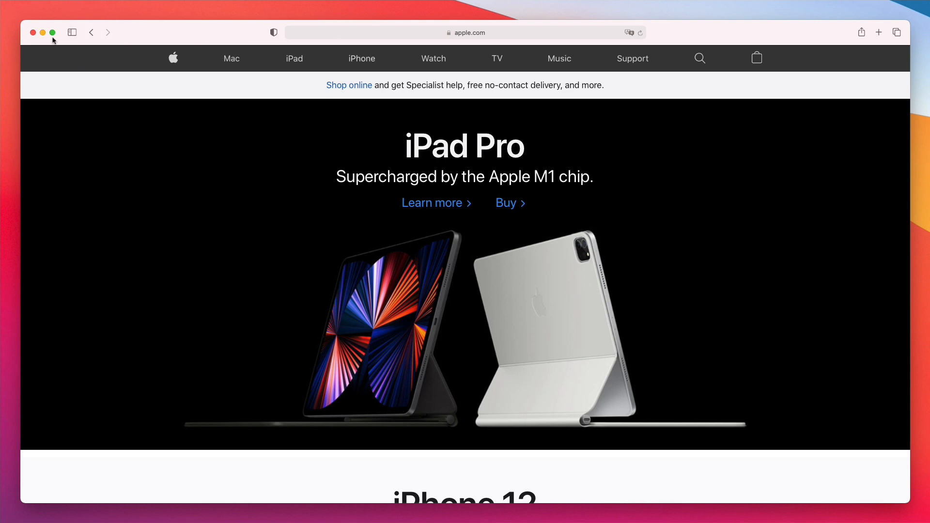
mouse_move(426, 80)
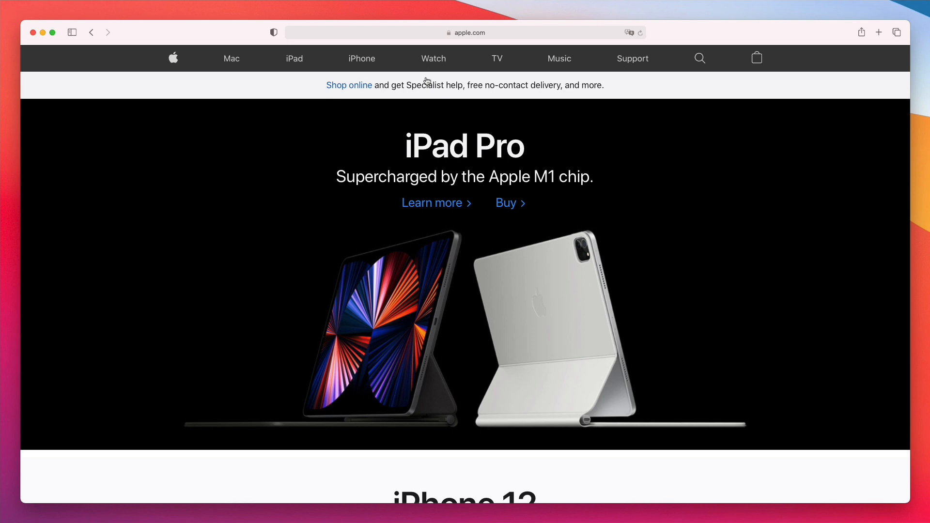
mouse_move(228, 218)
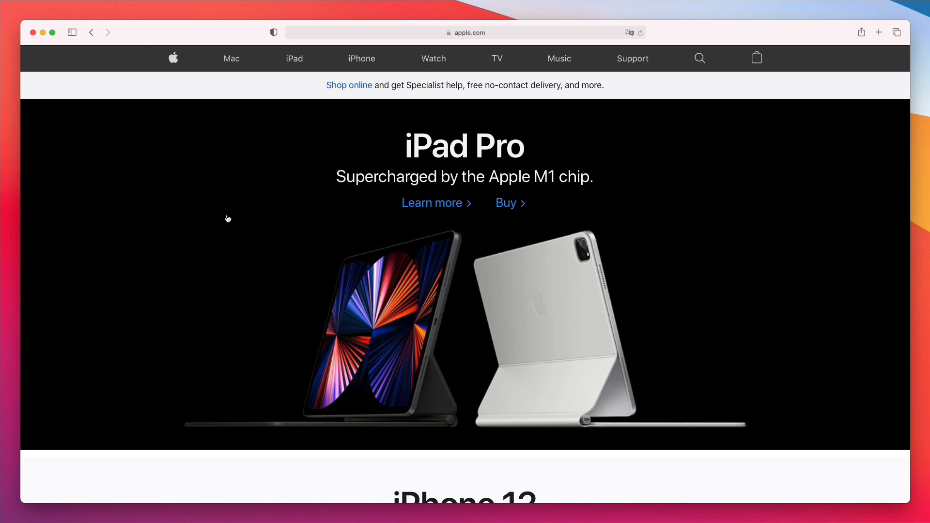
mouse_move(889, 365)
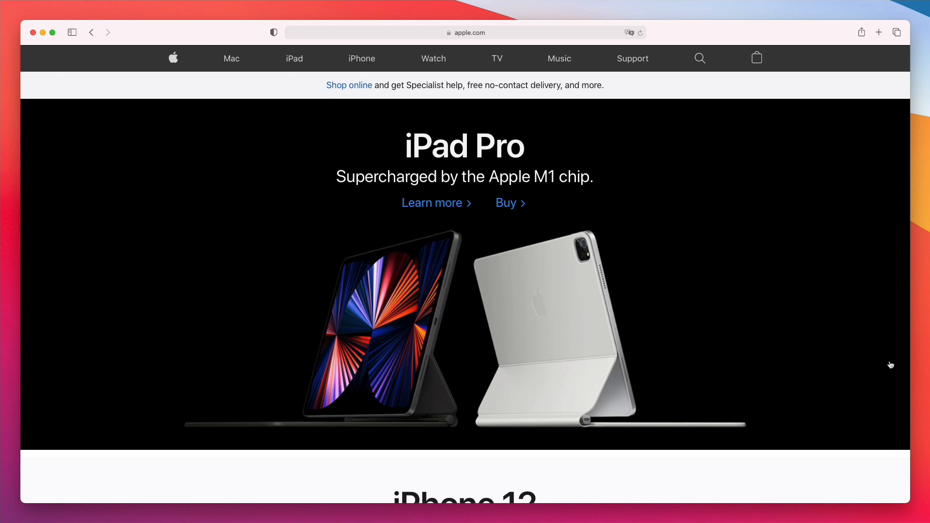
mouse_move(917, 425)
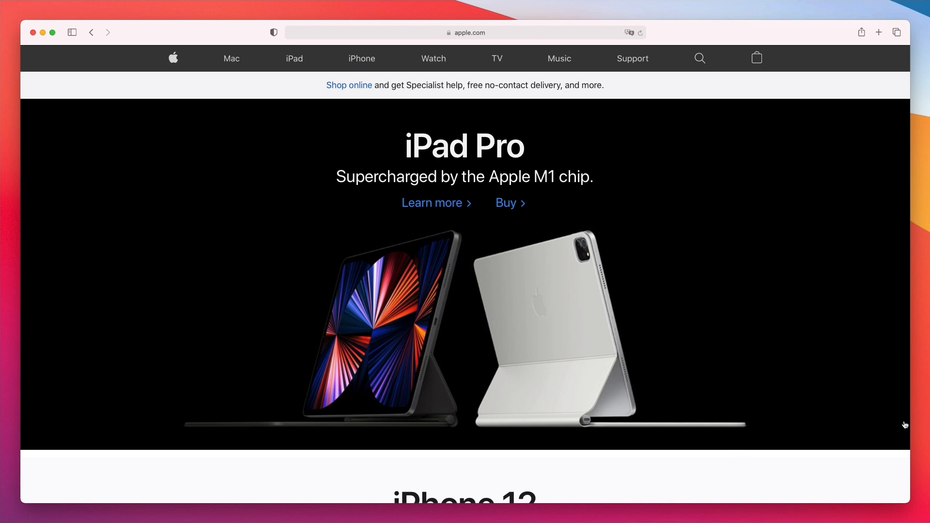
mouse_move(852, 342)
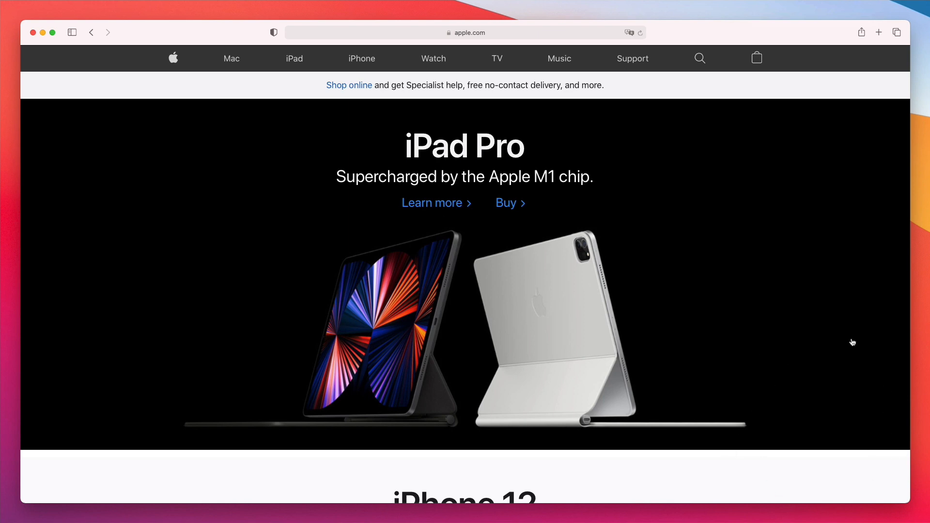
mouse_move(740, 452)
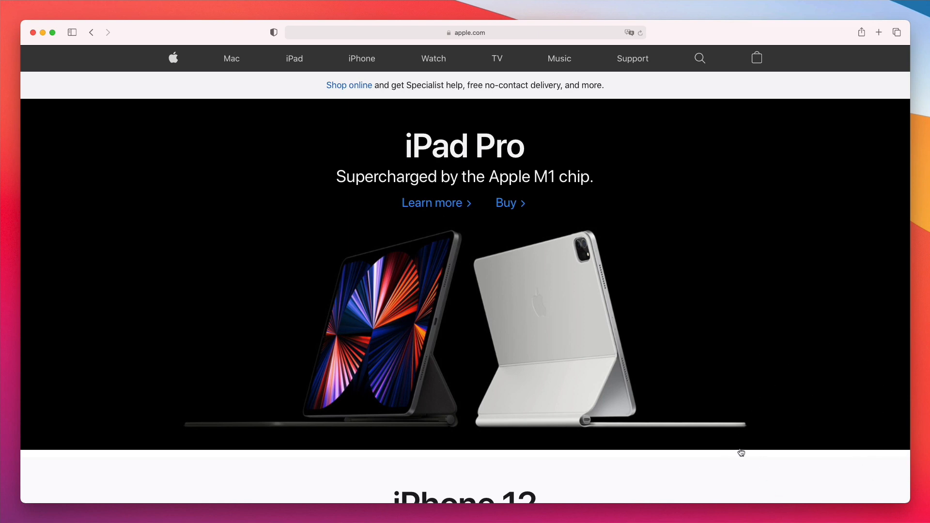
mouse_move(278, 118)
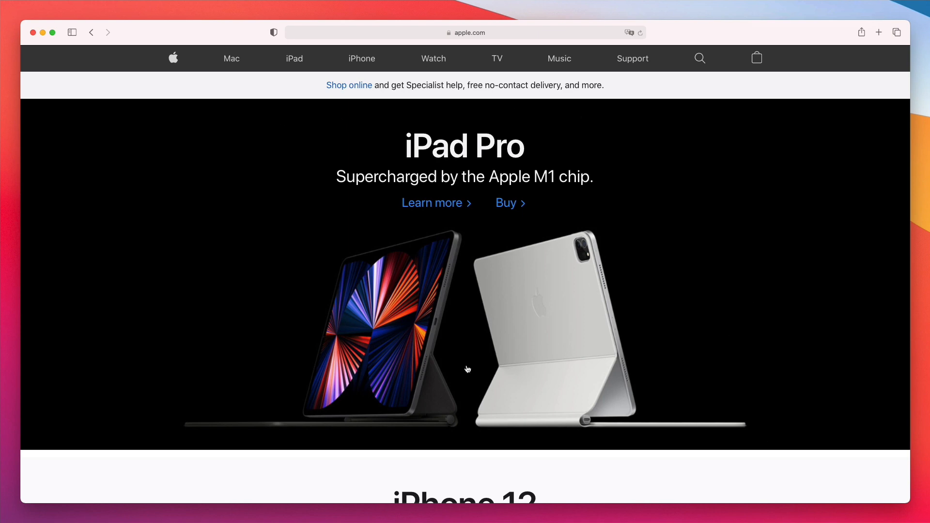
mouse_move(545, 109)
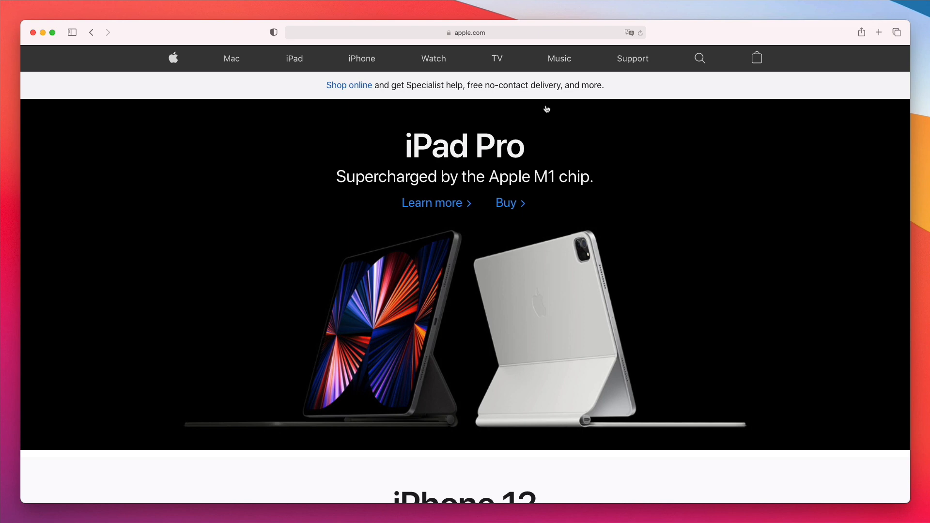
mouse_move(813, 242)
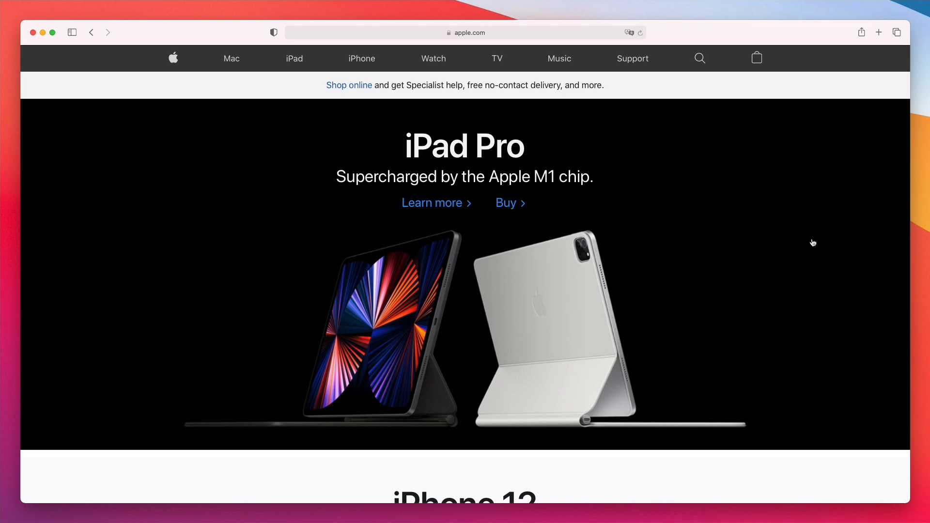
mouse_move(230, 239)
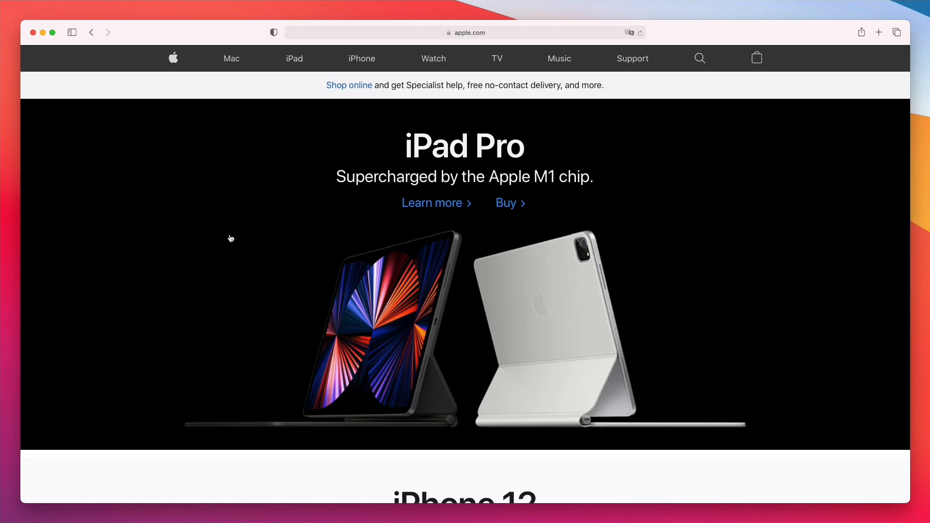
mouse_move(308, 249)
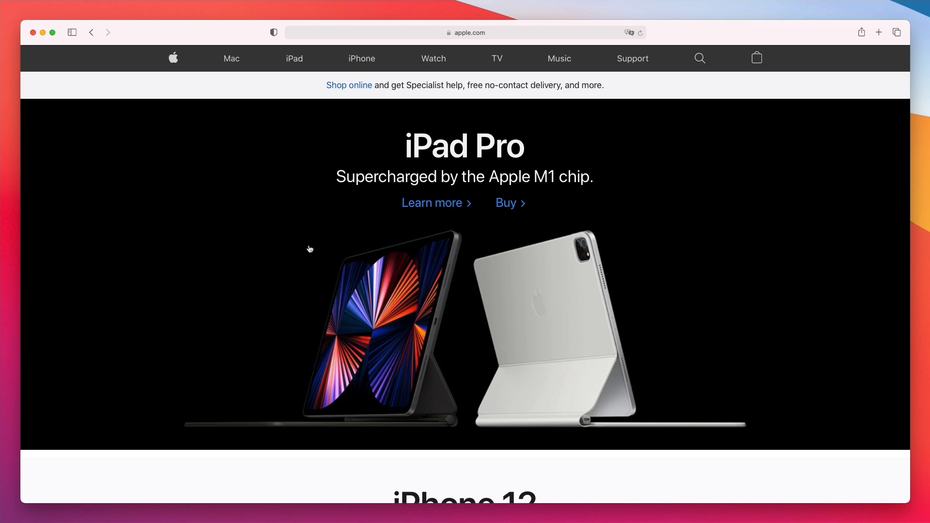
mouse_move(382, 289)
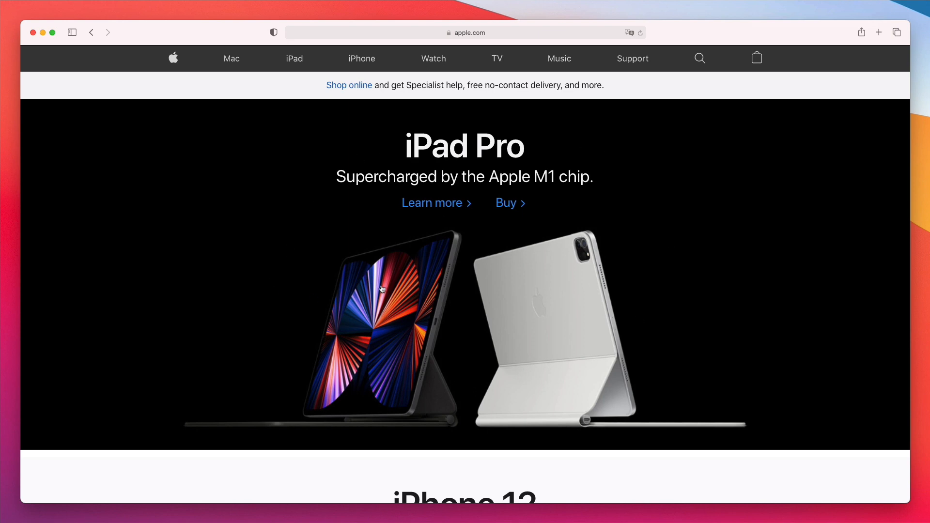
mouse_move(398, 158)
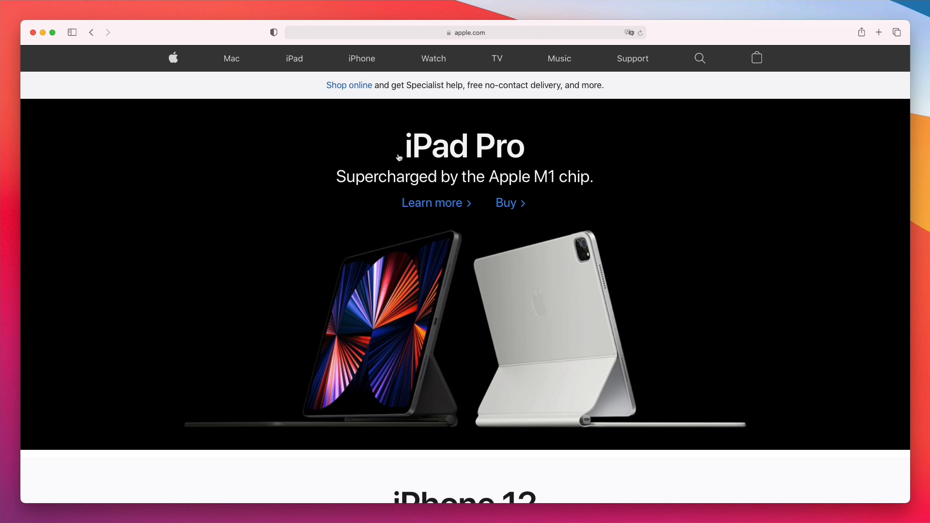
mouse_move(543, 159)
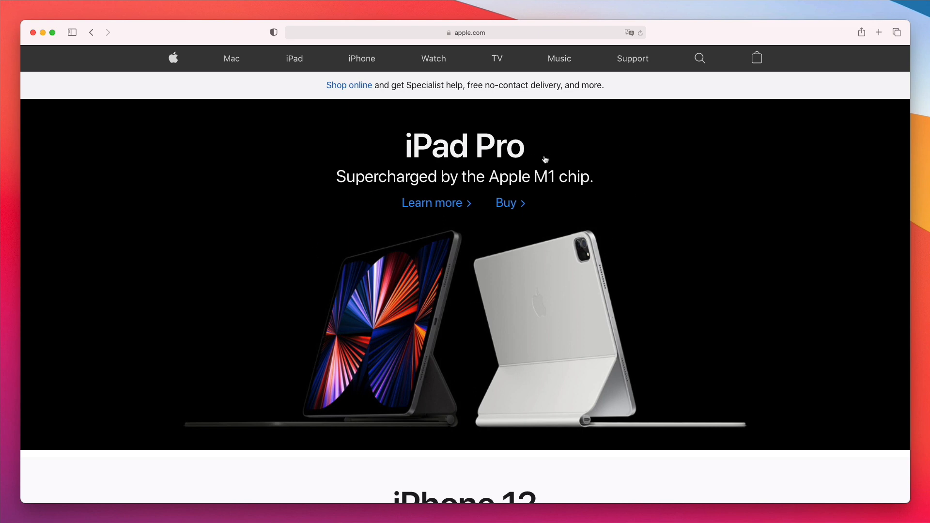
mouse_move(409, 172)
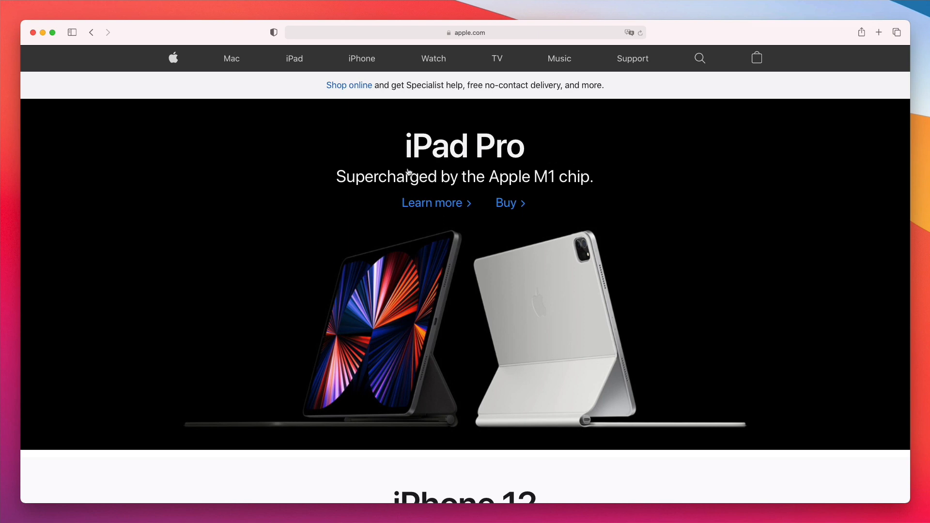
mouse_move(472, 150)
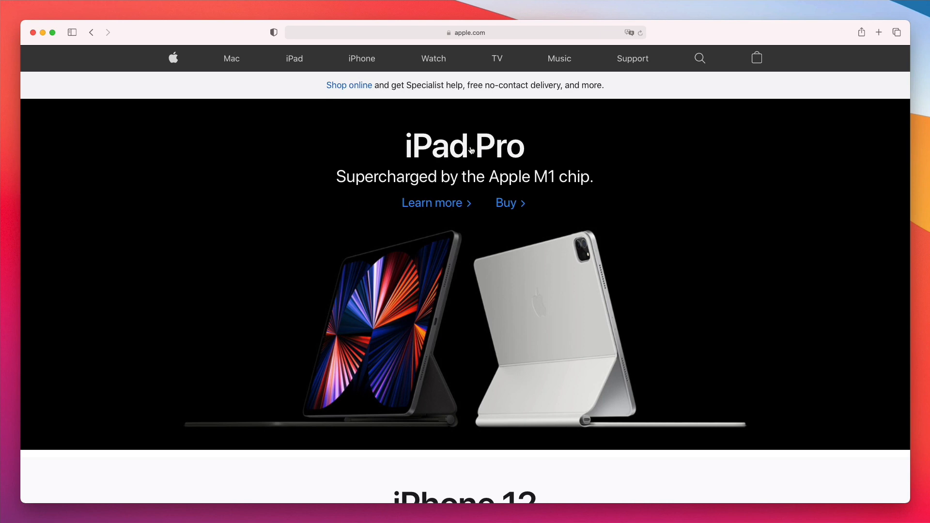
mouse_move(372, 183)
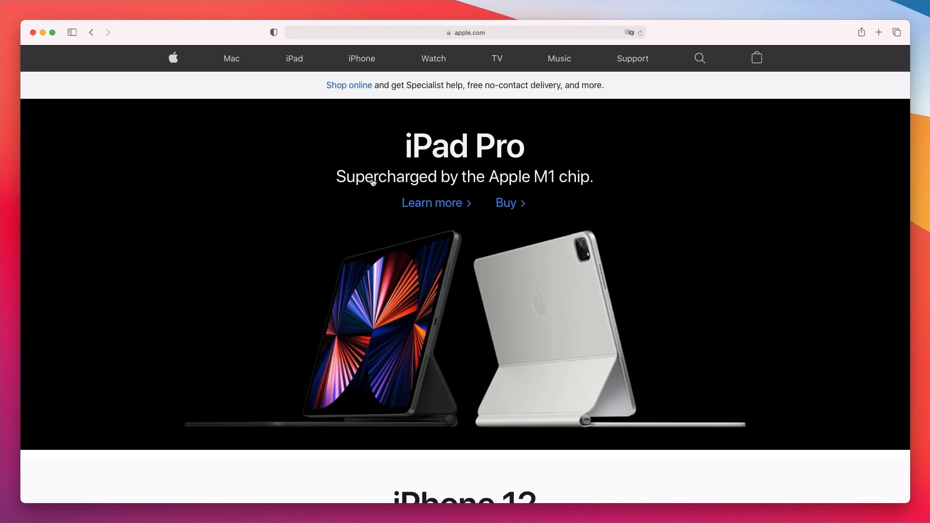
mouse_move(402, 211)
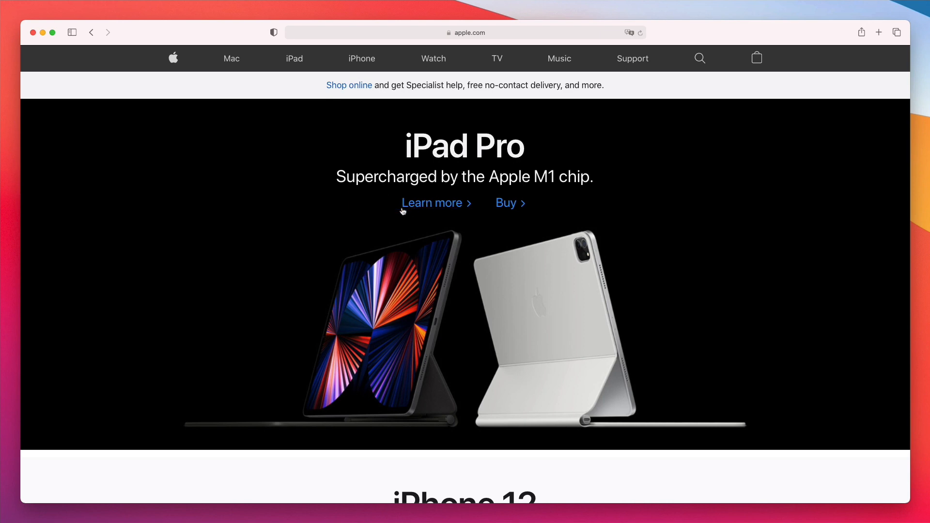
mouse_move(392, 215)
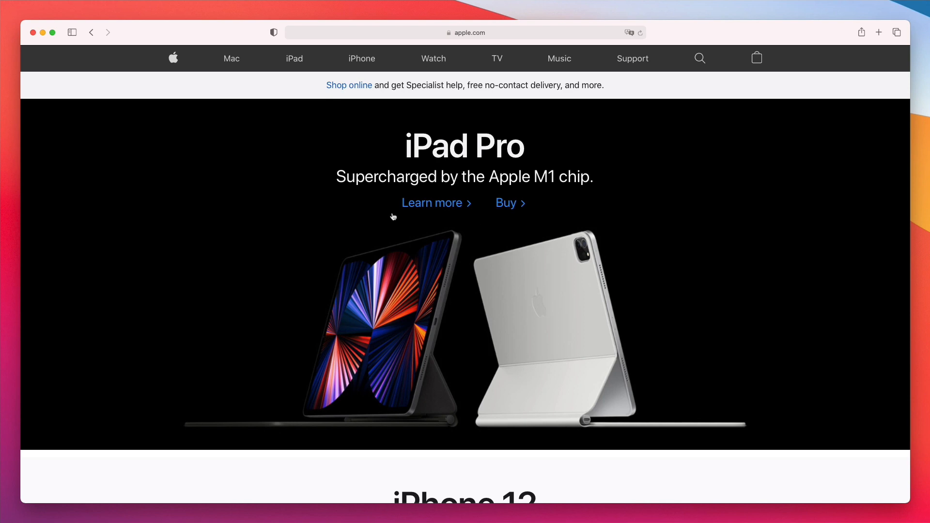
mouse_move(485, 192)
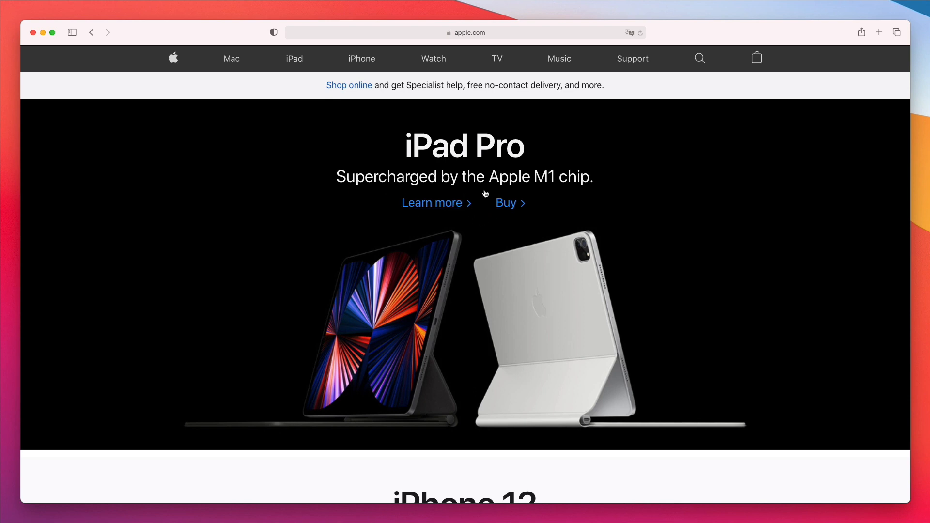
mouse_move(464, 167)
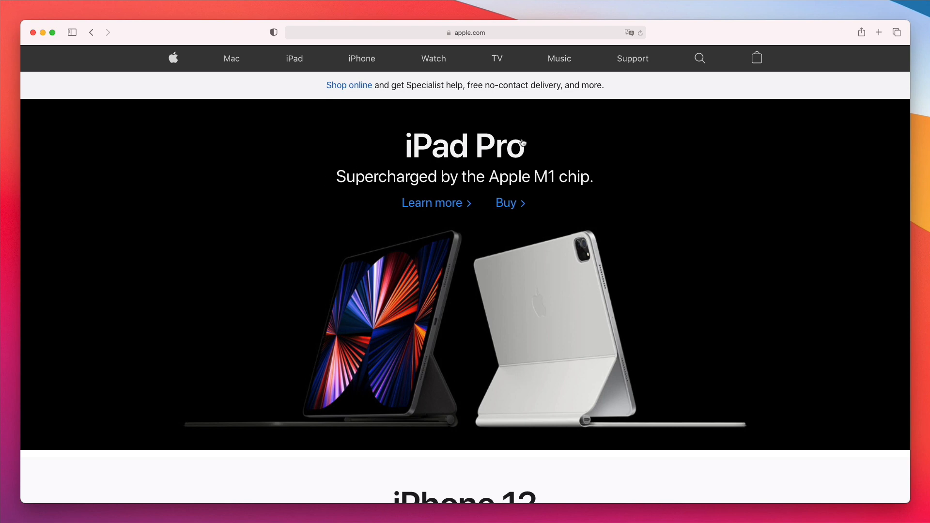
mouse_move(492, 207)
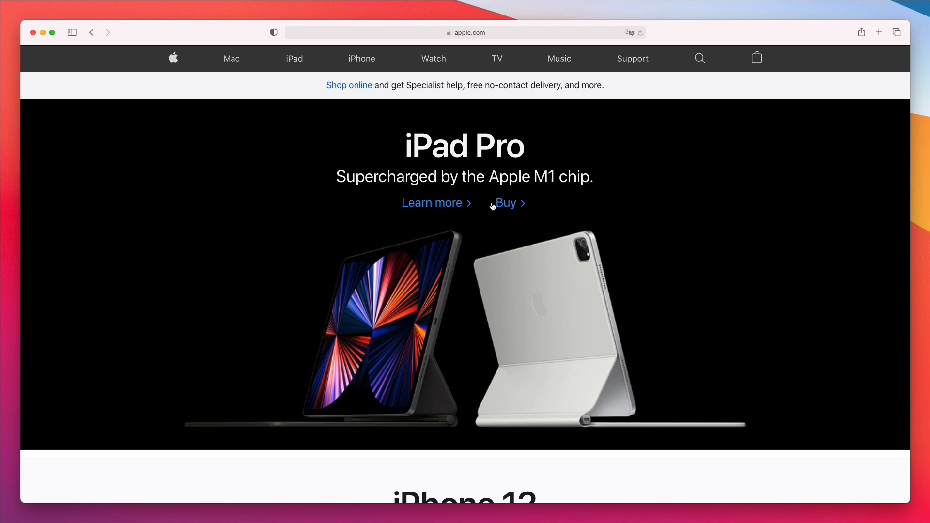
mouse_move(452, 216)
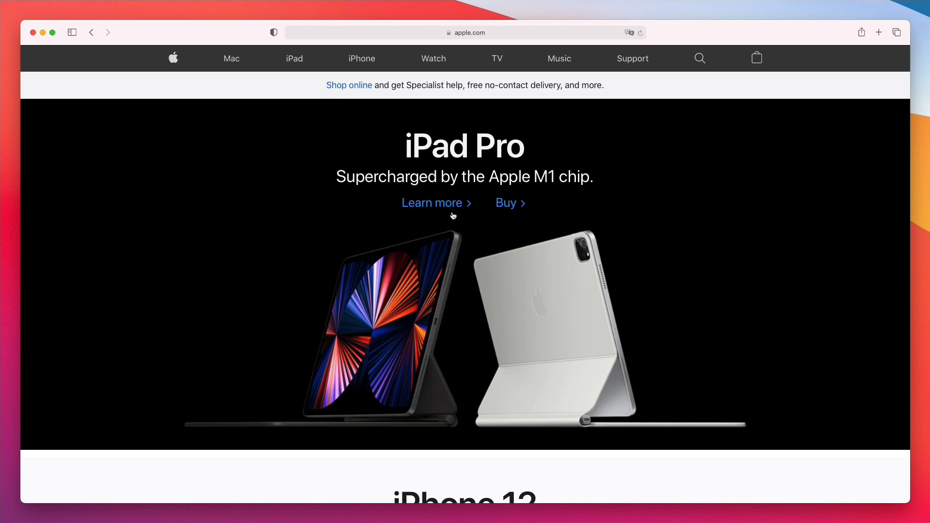
mouse_move(720, 362)
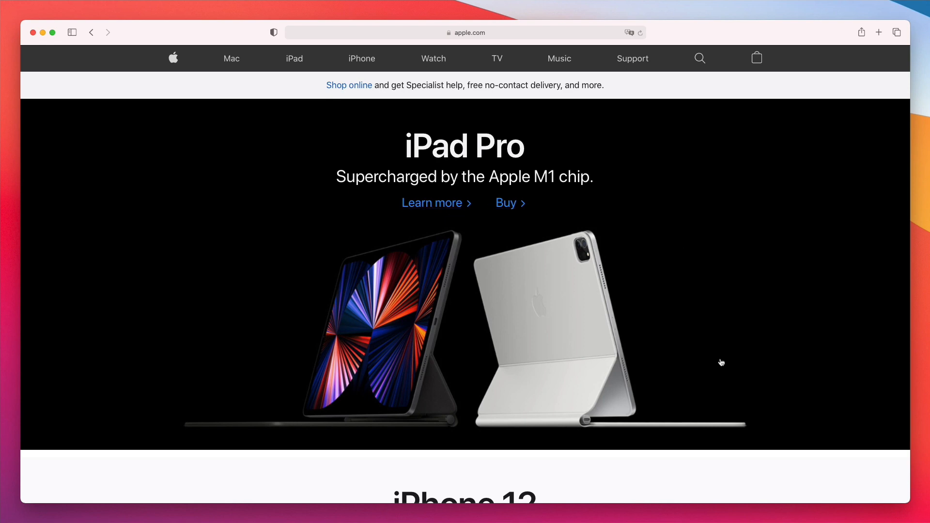
mouse_move(415, 252)
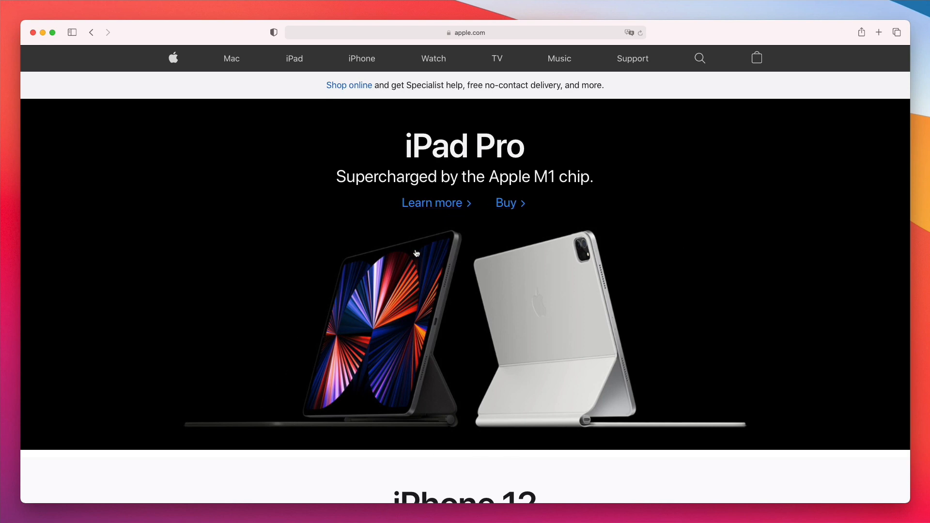
mouse_move(453, 374)
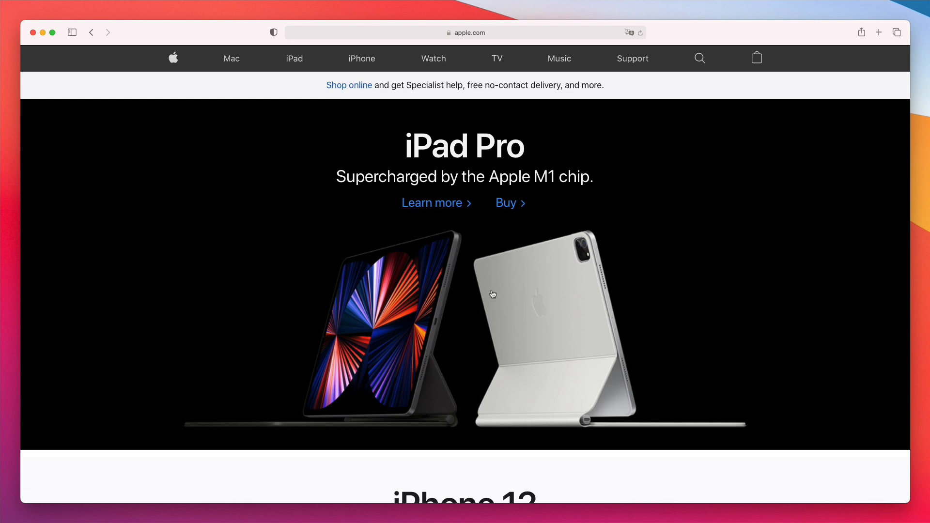
mouse_move(557, 316)
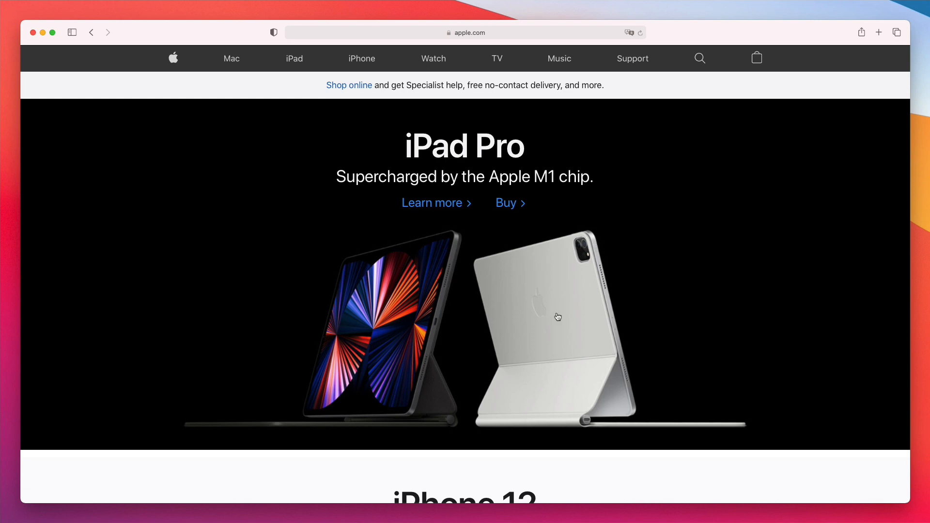
mouse_move(313, 190)
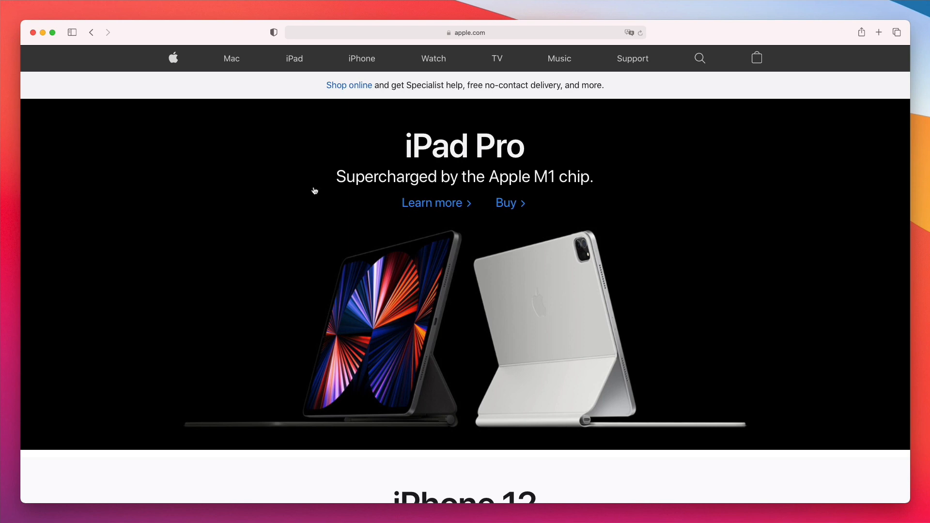
mouse_move(597, 200)
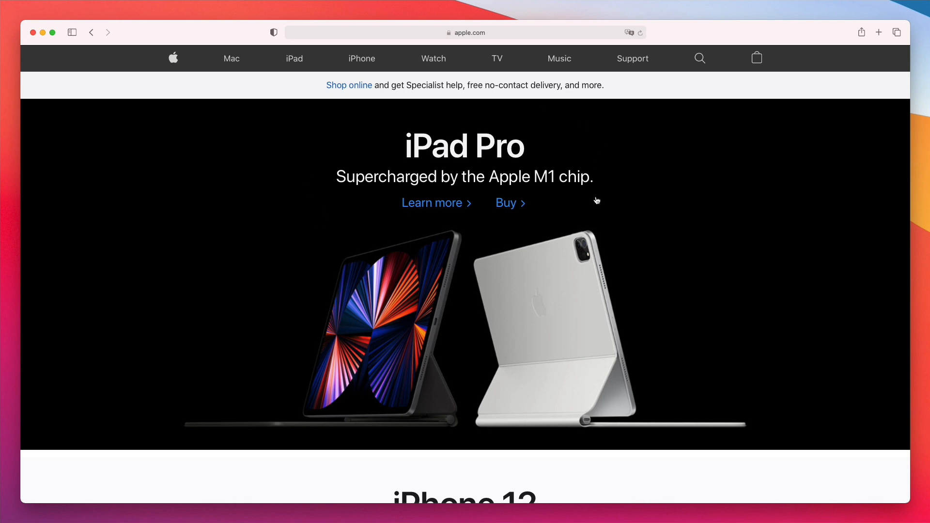
mouse_move(717, 287)
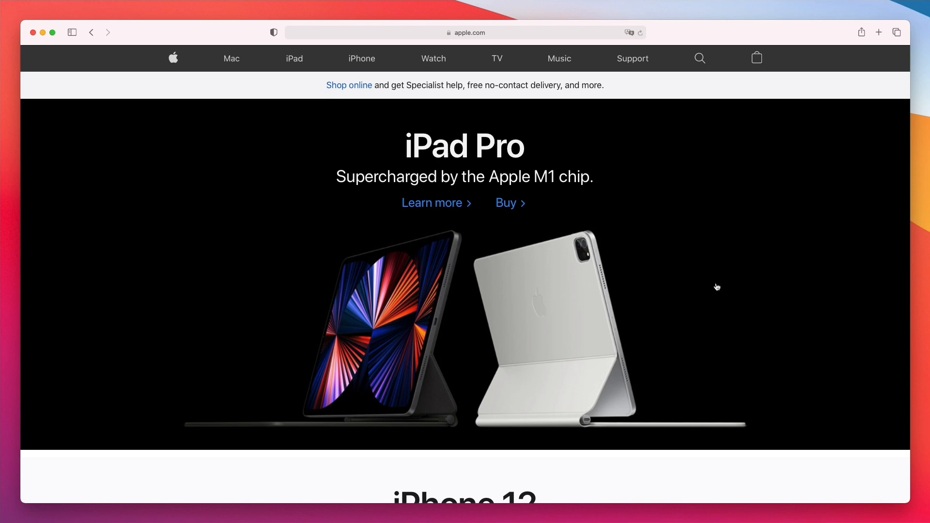
scroll("down", 3)
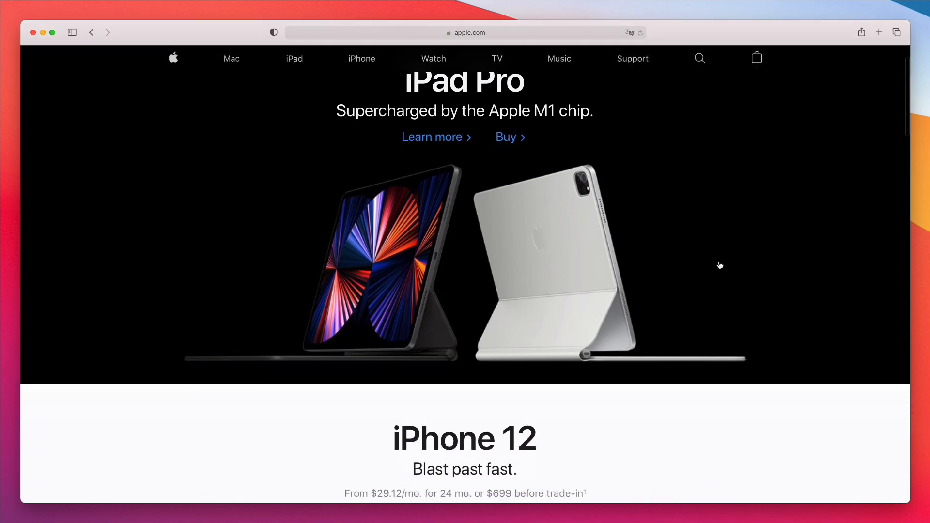
scroll("down", 3)
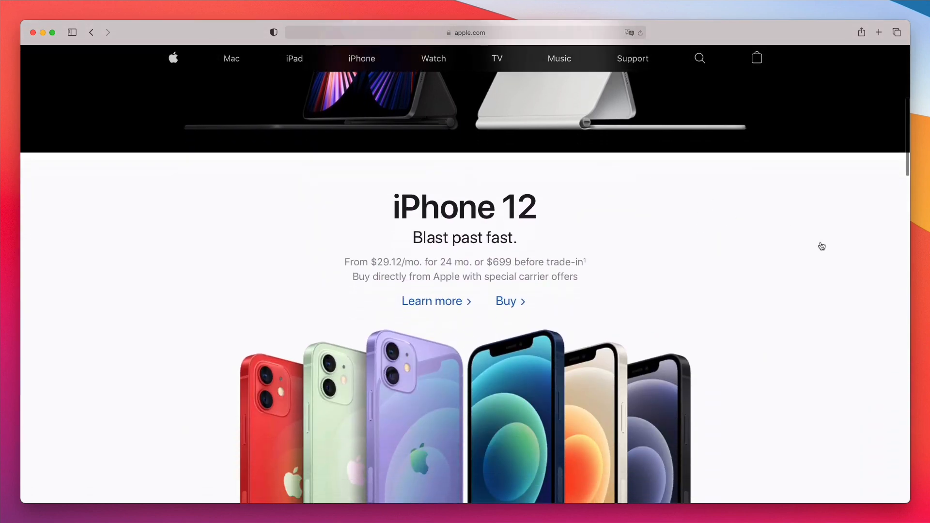
scroll("down", 3)
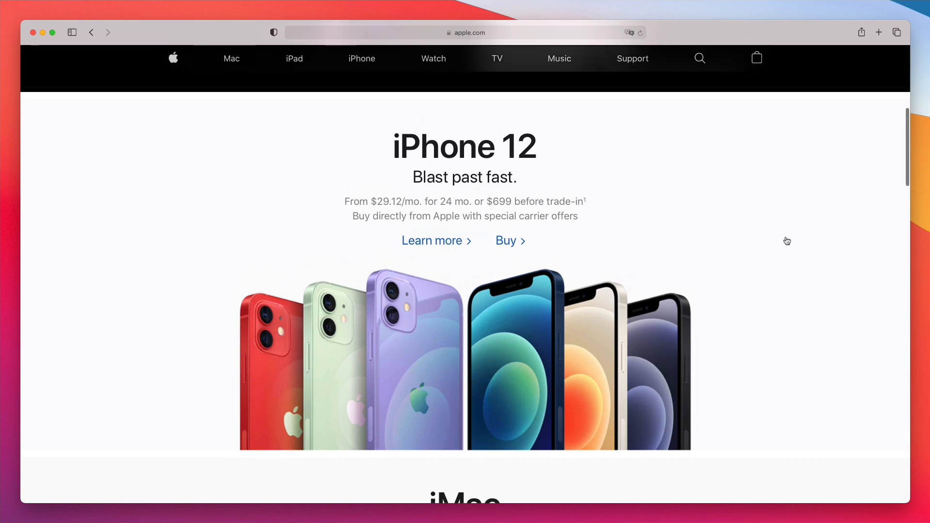
scroll("down", 3)
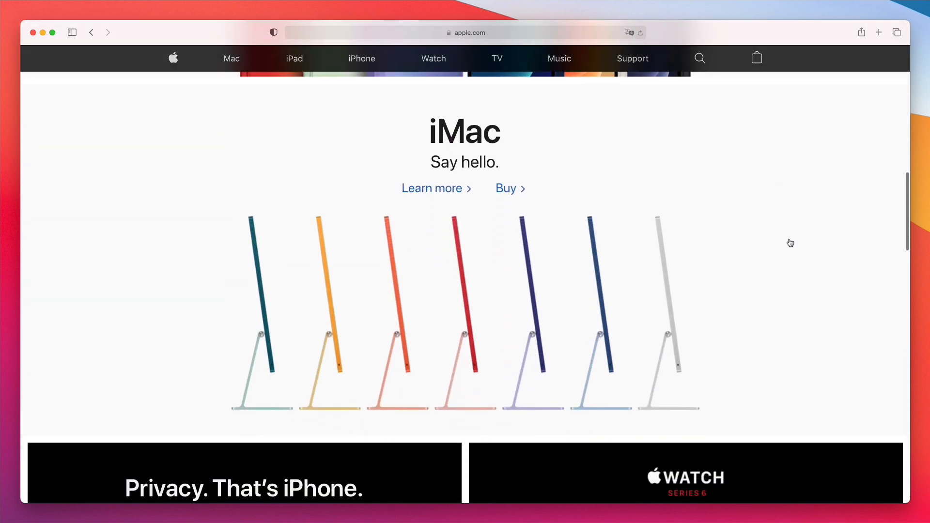
scroll("down", 3)
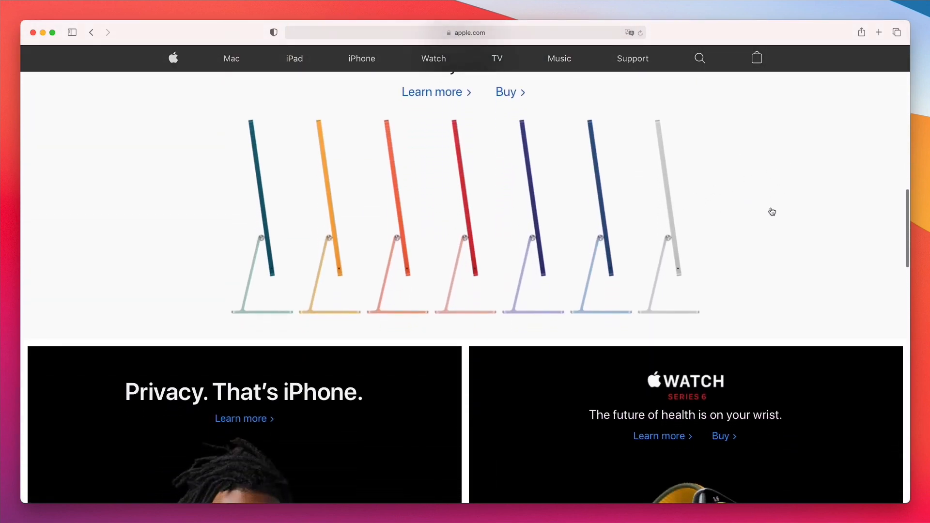
scroll("down", 3)
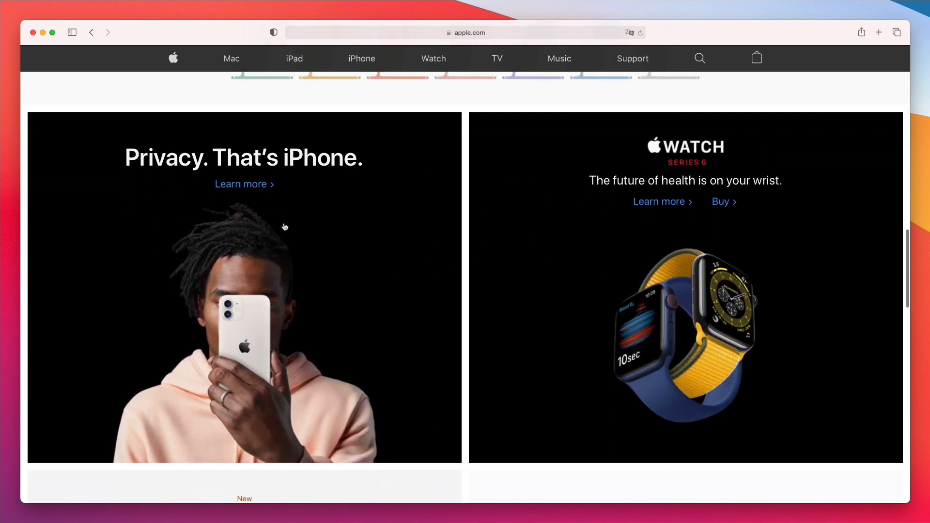
mouse_move(383, 249)
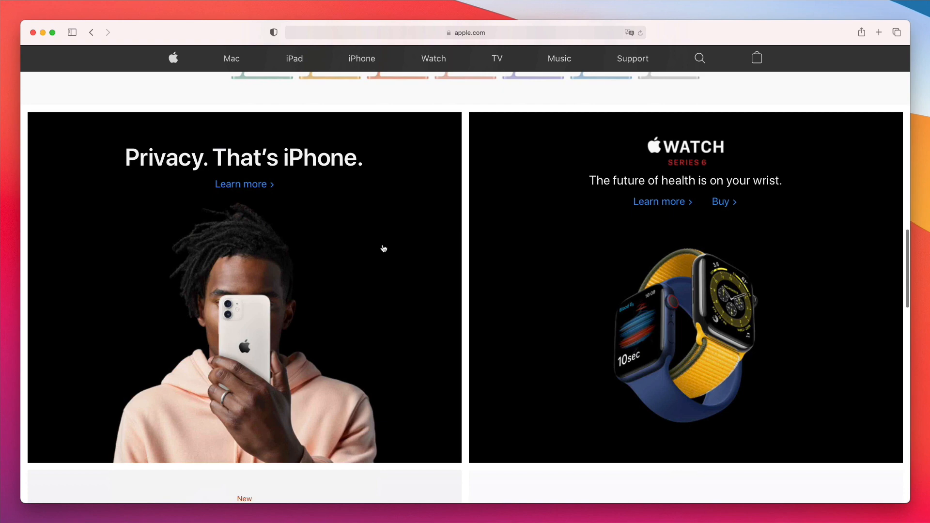
scroll("down", 3)
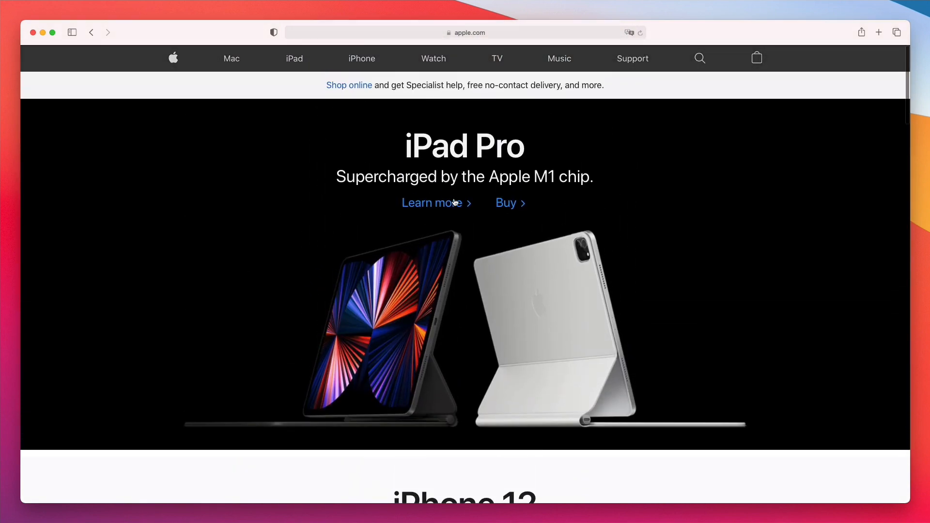
mouse_move(571, 245)
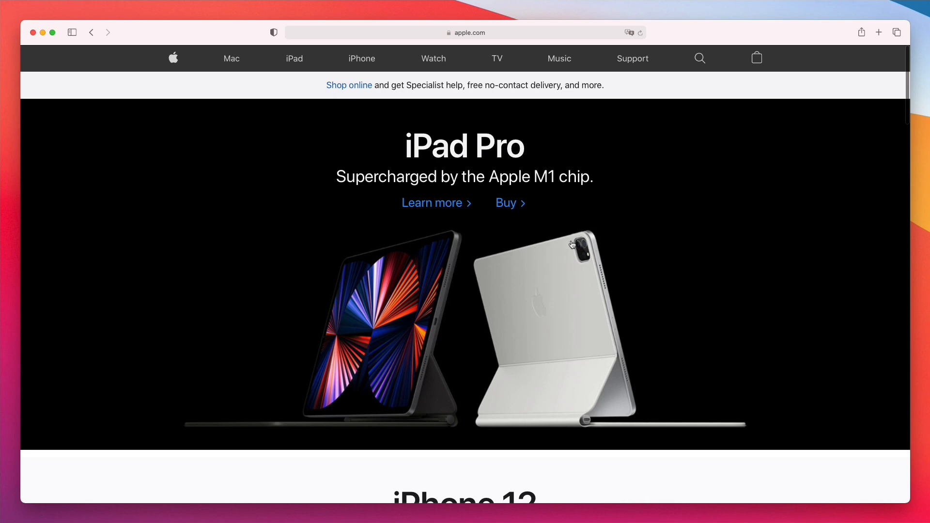
scroll("down", 3)
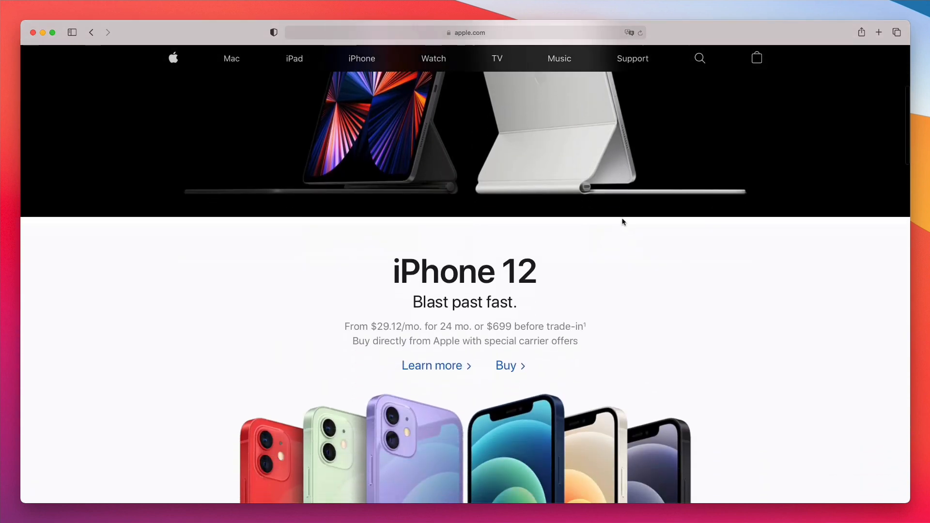
scroll("down", 3)
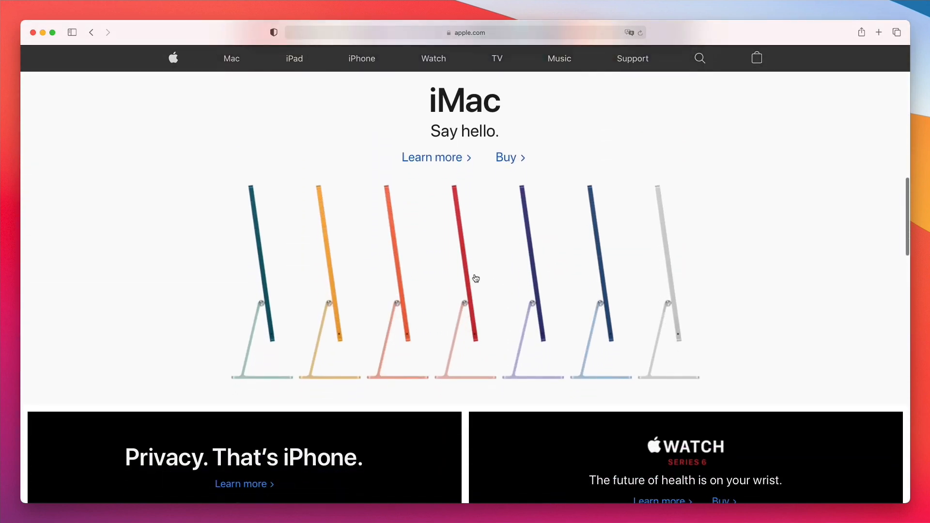
scroll("down", 3)
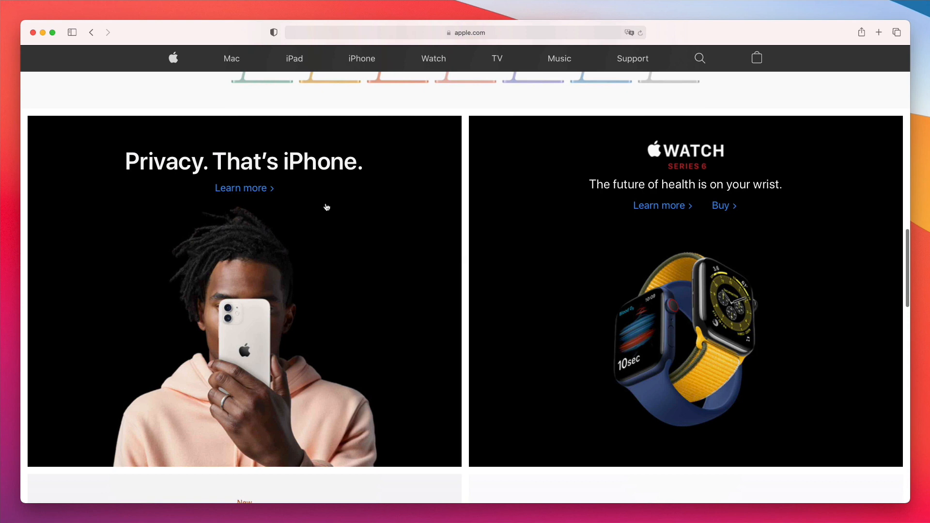
mouse_move(456, 208)
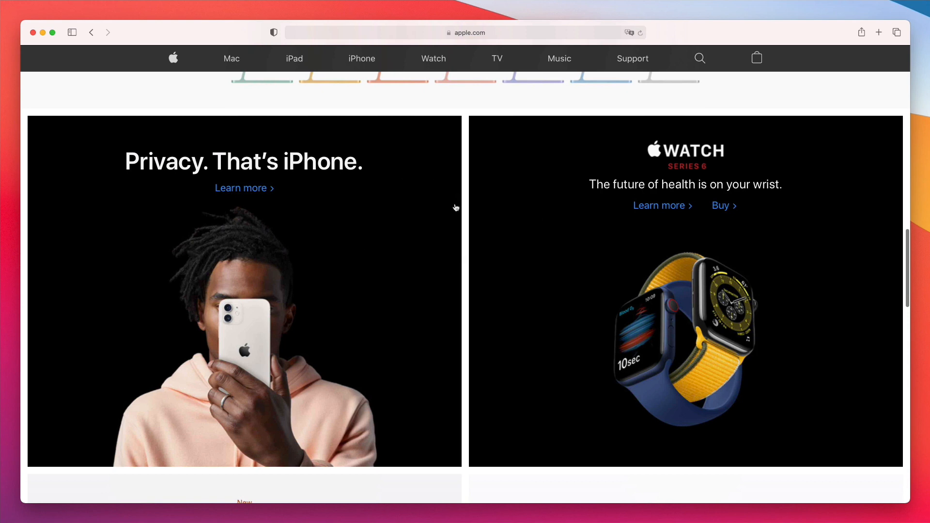
mouse_move(380, 195)
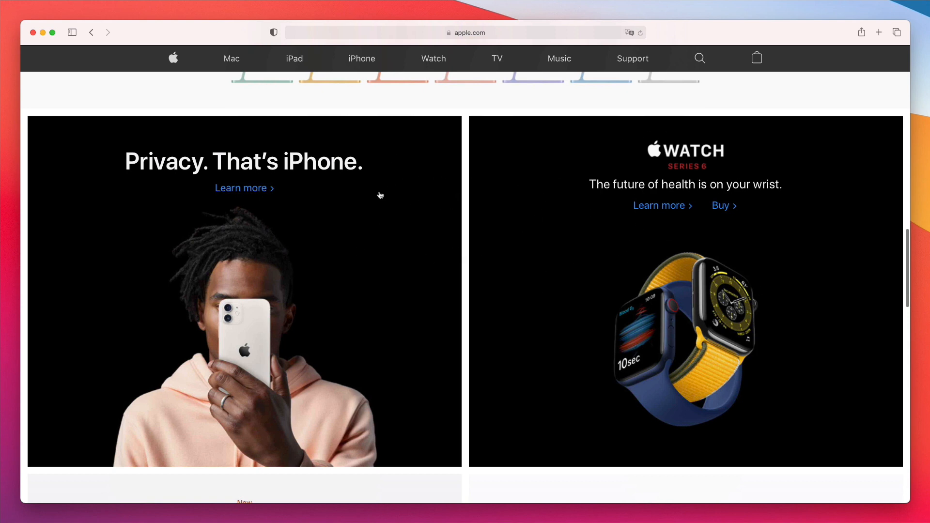
mouse_move(603, 238)
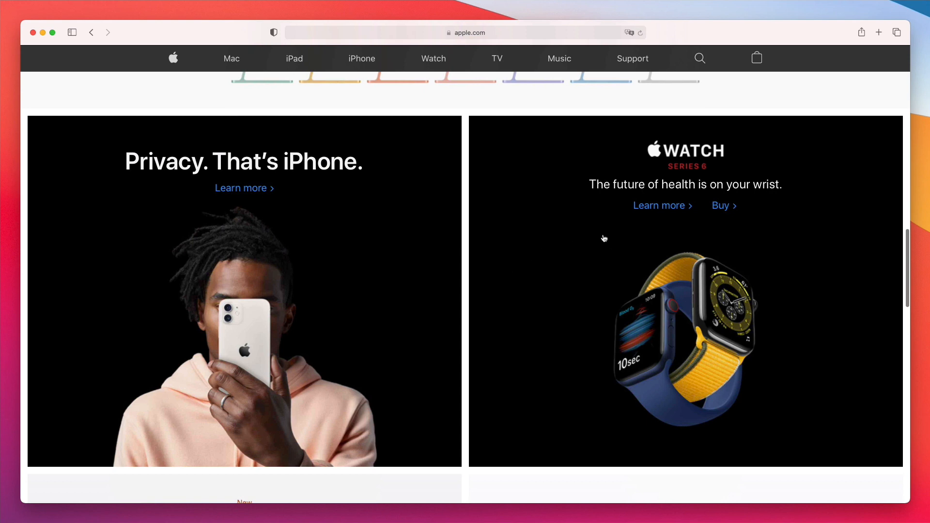
scroll("down", 3)
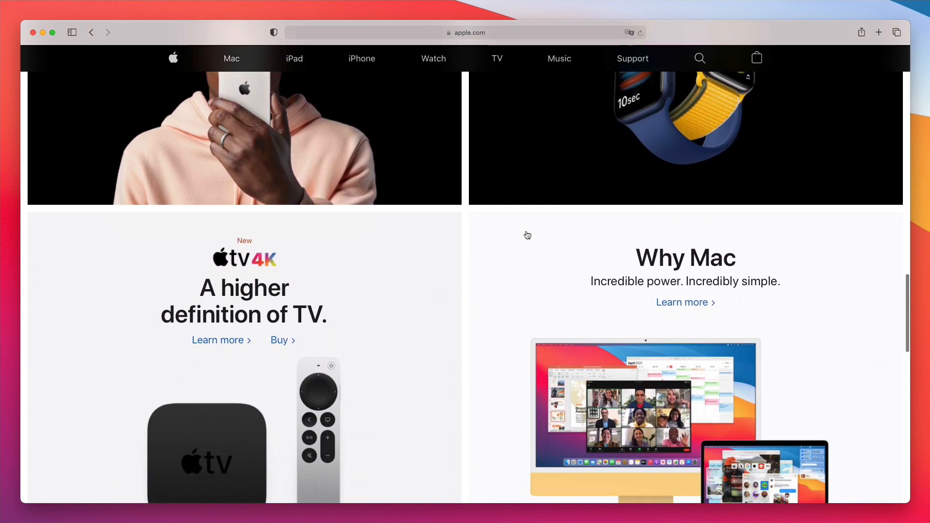
scroll("down", 3)
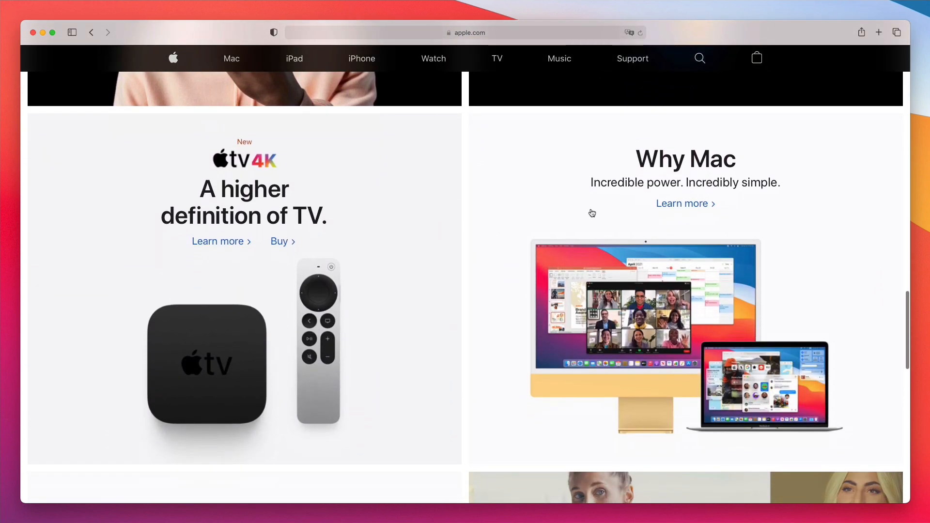
scroll("down", 3)
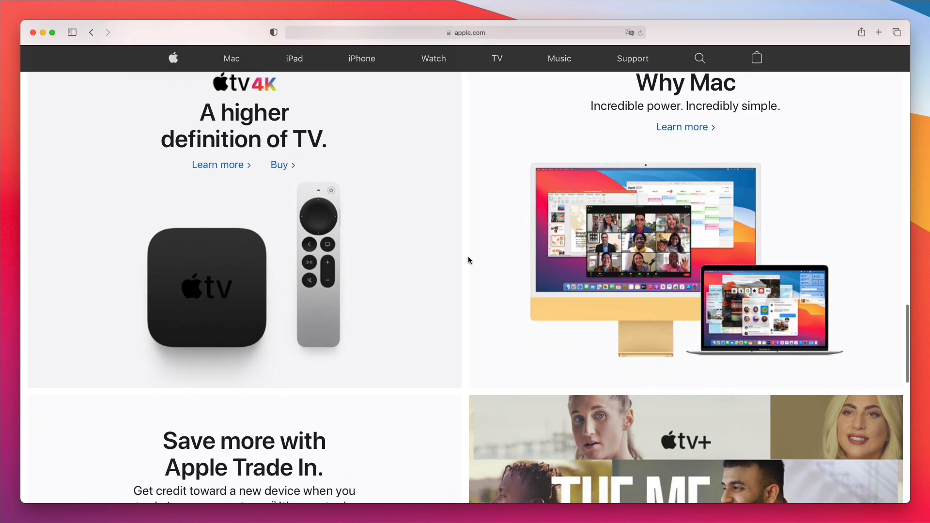
mouse_move(34, 142)
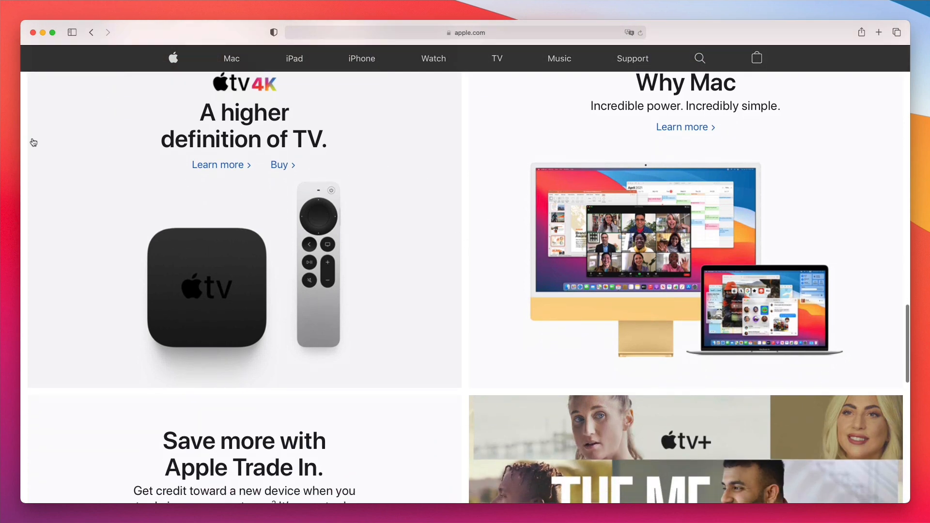
mouse_move(438, 180)
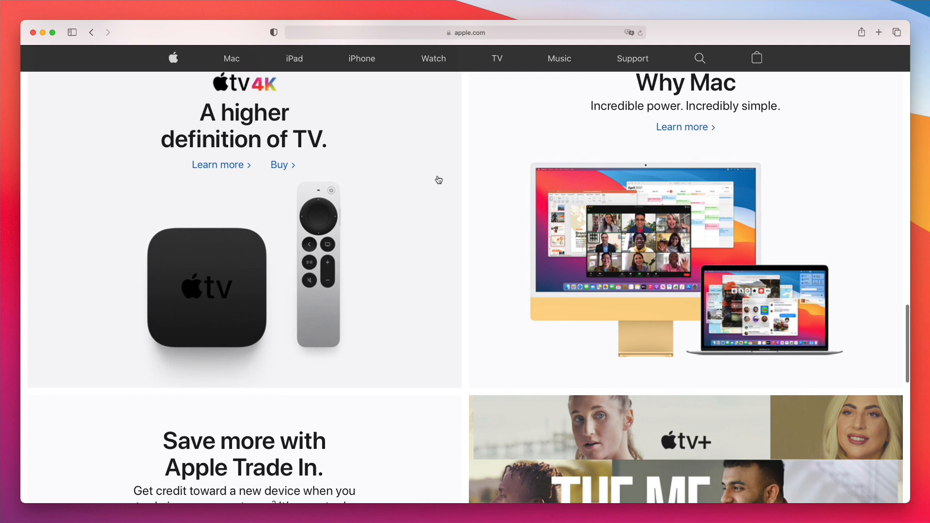
mouse_move(396, 240)
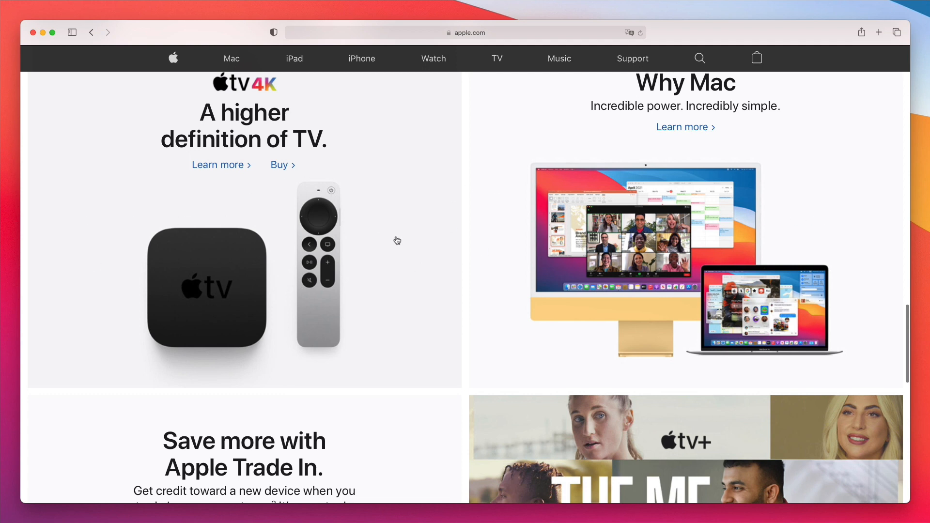
mouse_move(374, 260)
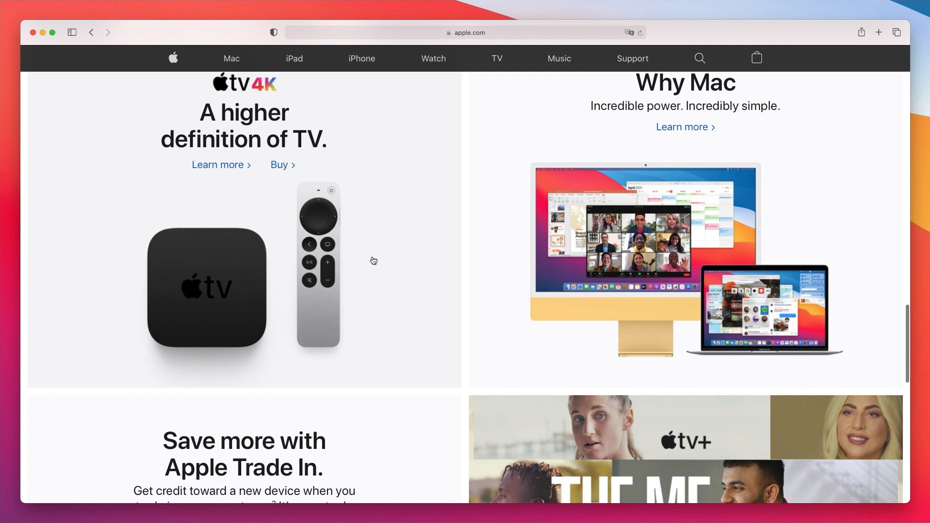
mouse_move(449, 212)
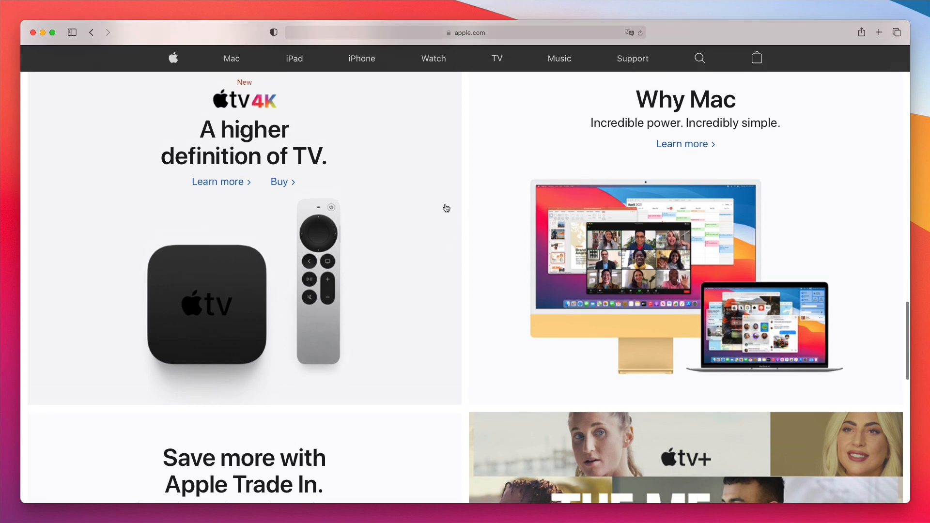
scroll("down", 3)
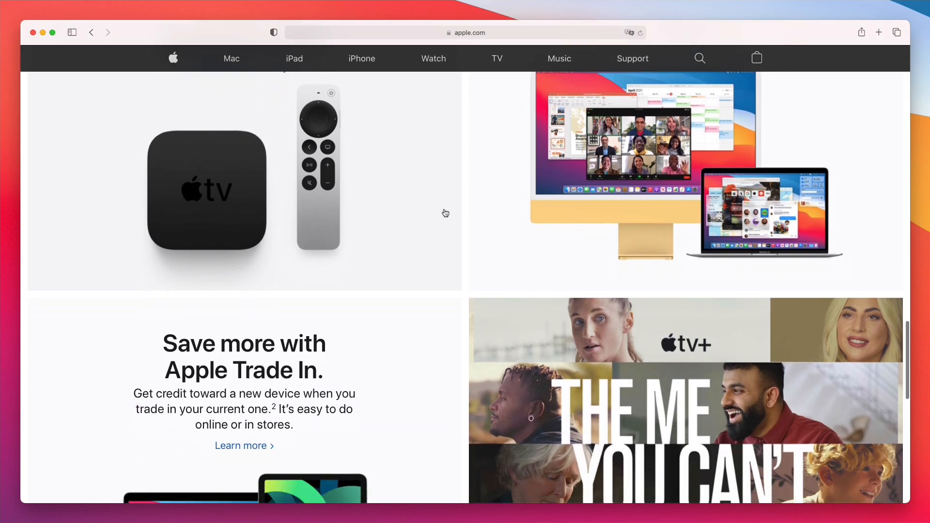
scroll("down", 3)
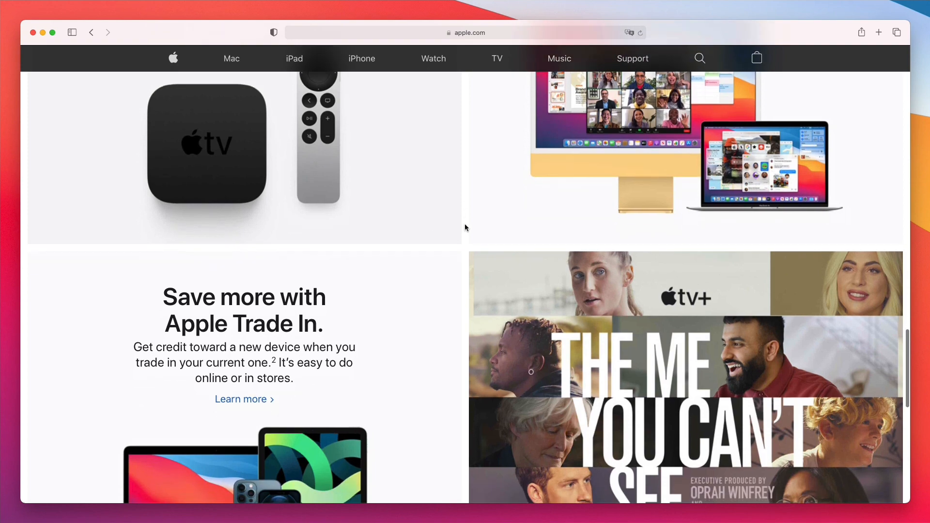
scroll("down", 3)
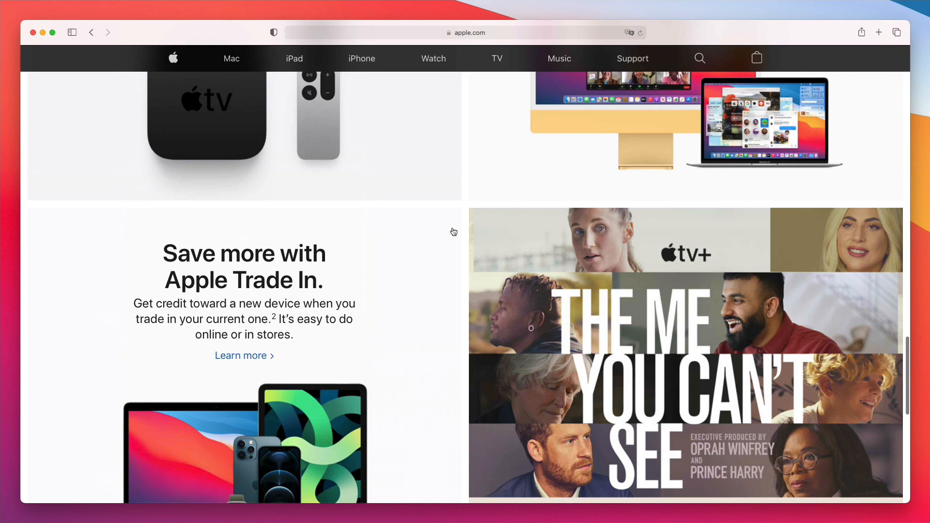
scroll("up", 3)
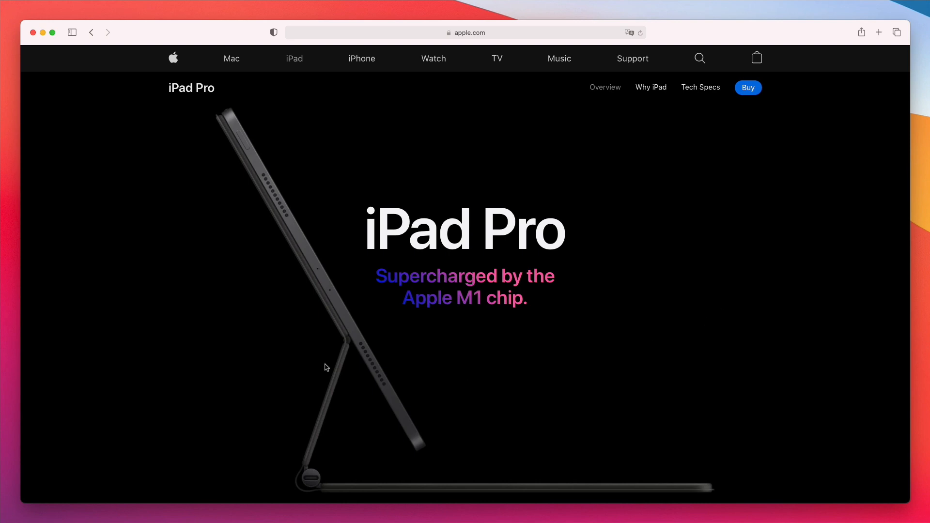
mouse_move(527, 105)
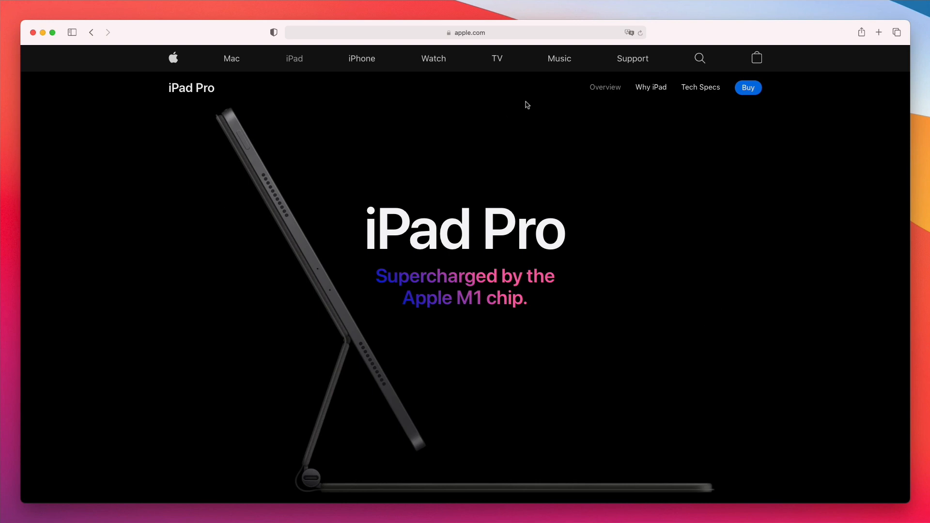
mouse_move(590, 173)
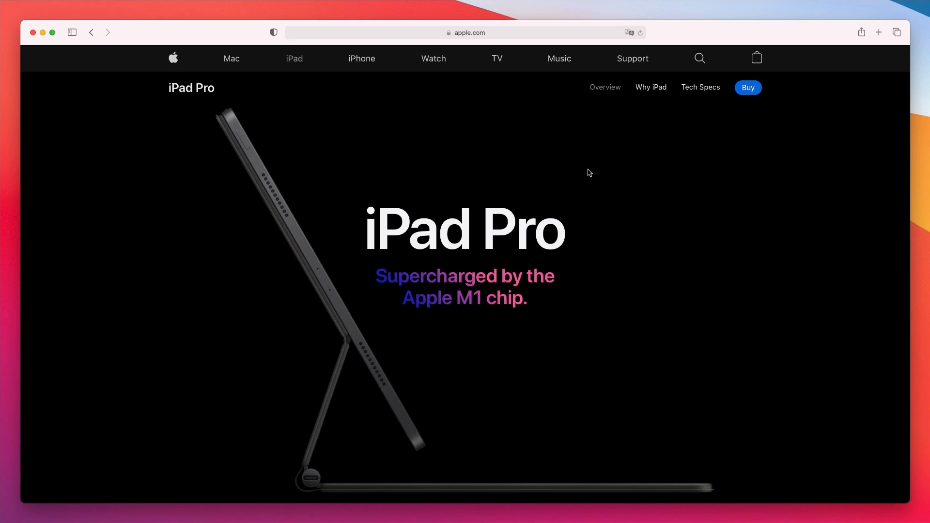
mouse_move(641, 212)
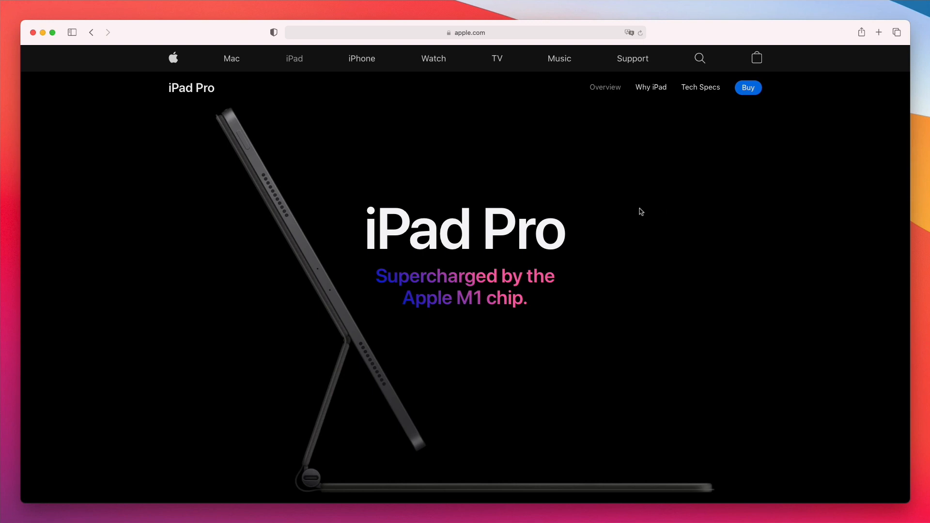
mouse_move(579, 270)
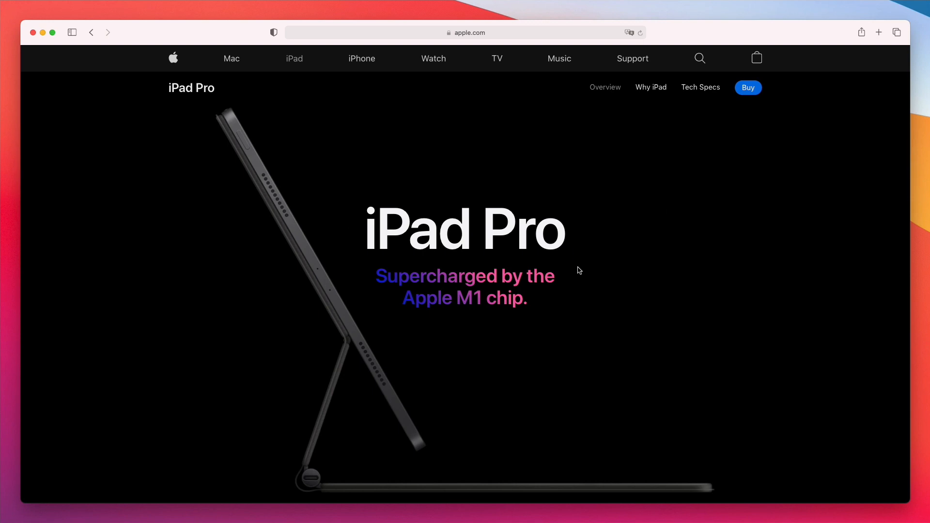
mouse_move(524, 246)
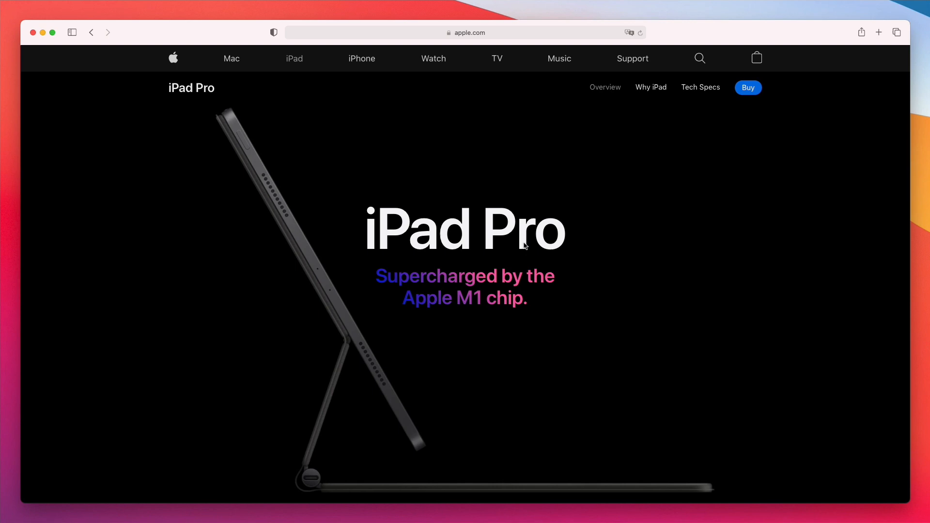
mouse_move(461, 300)
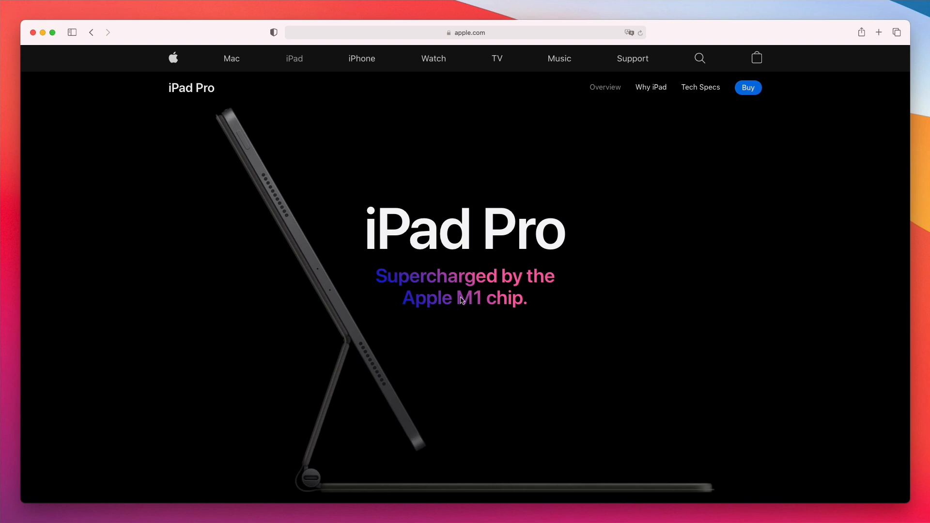
mouse_move(366, 341)
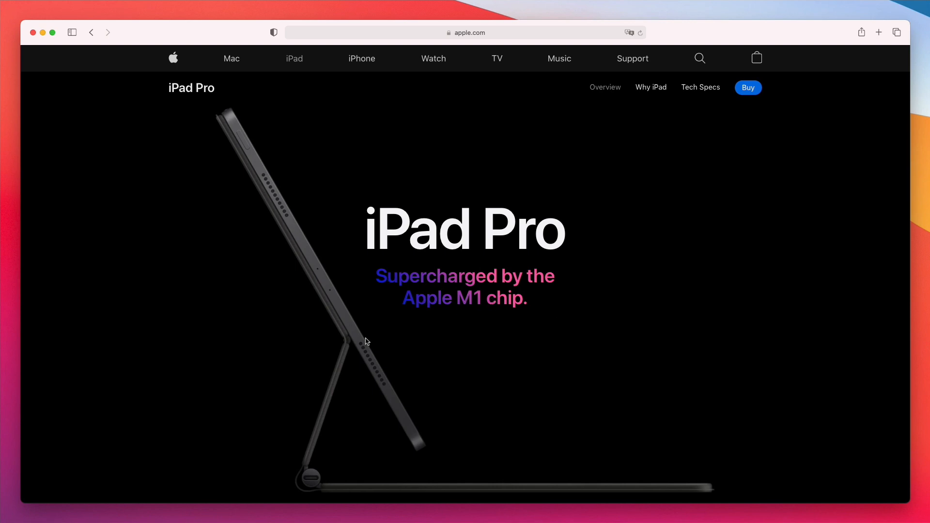
mouse_move(490, 291)
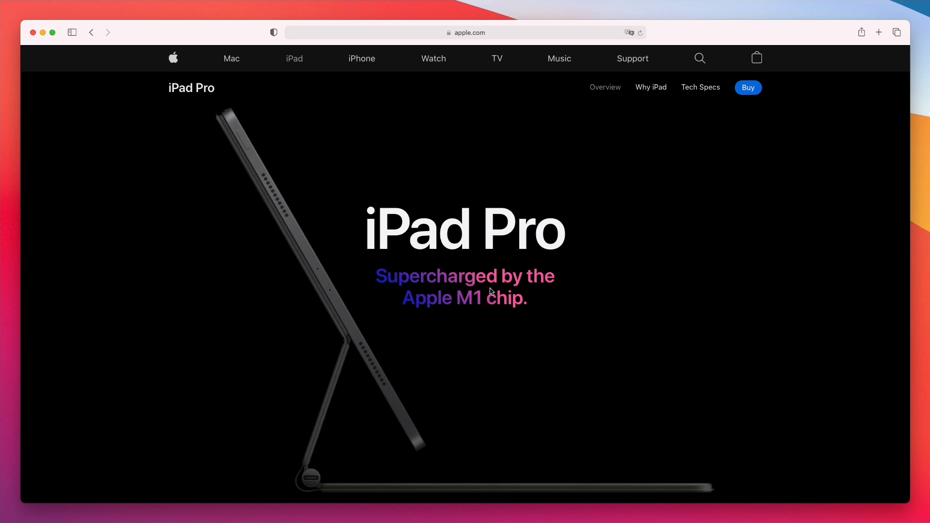
mouse_move(253, 158)
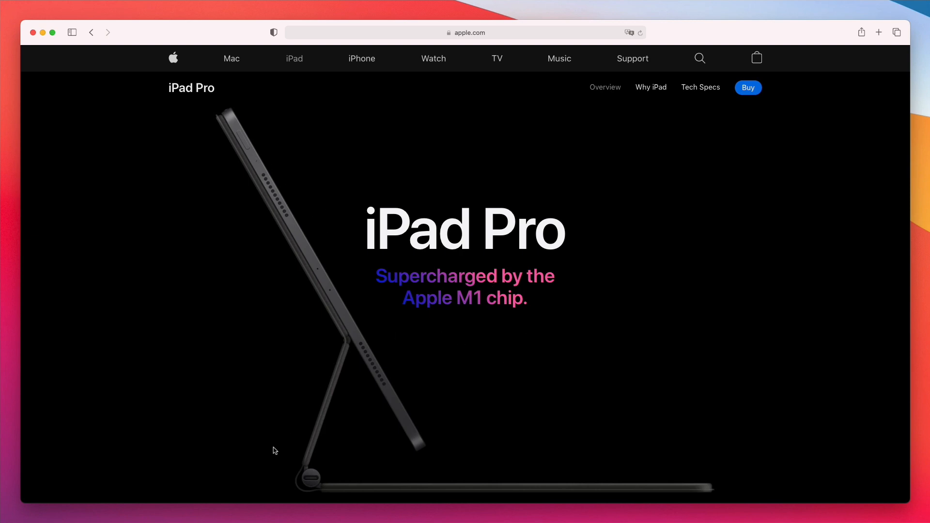
mouse_move(299, 202)
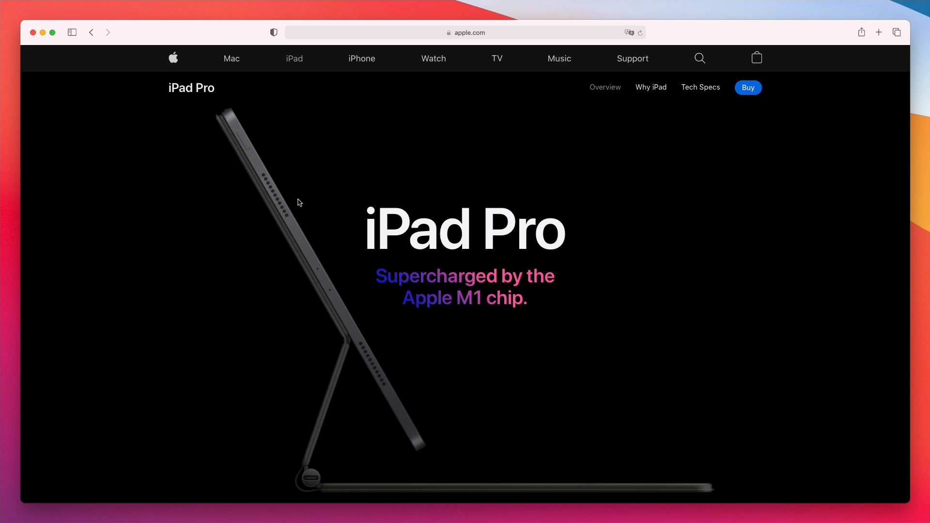
mouse_move(674, 260)
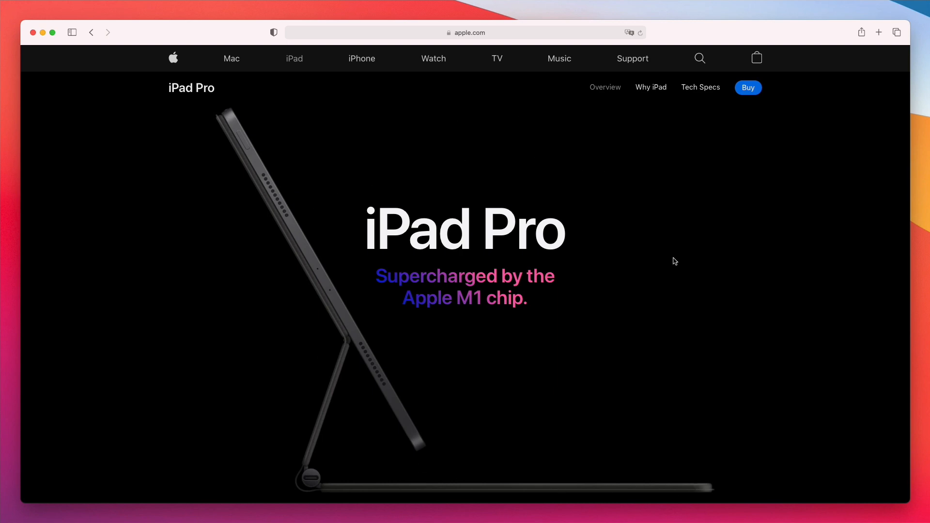
scroll("down", 3)
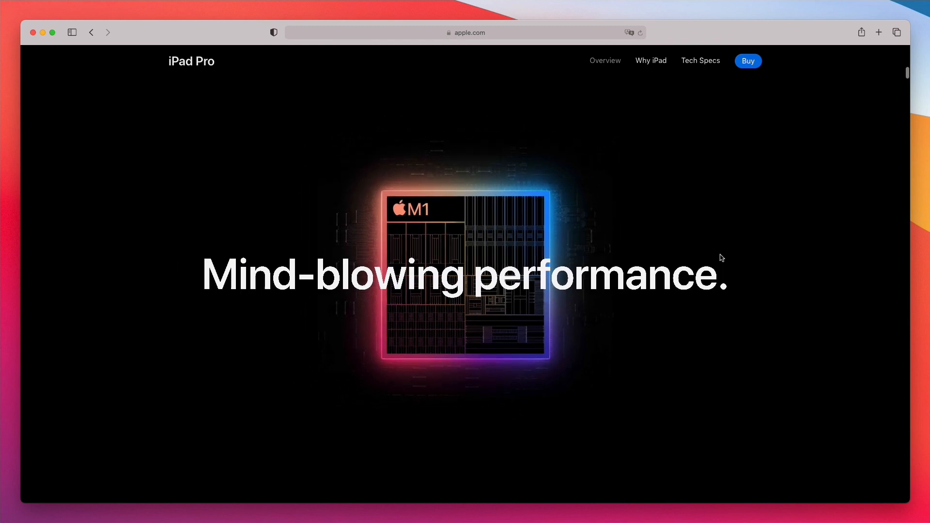
scroll("down", 3)
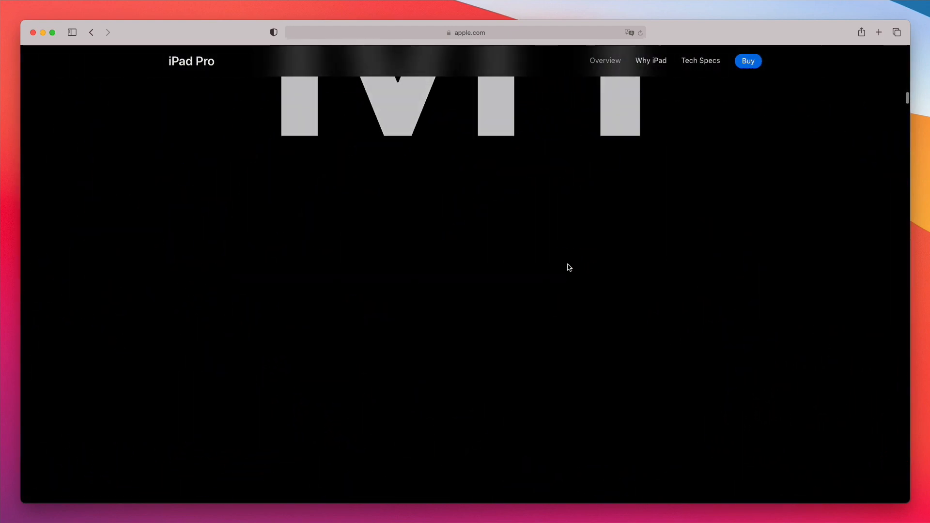
scroll("down", 3)
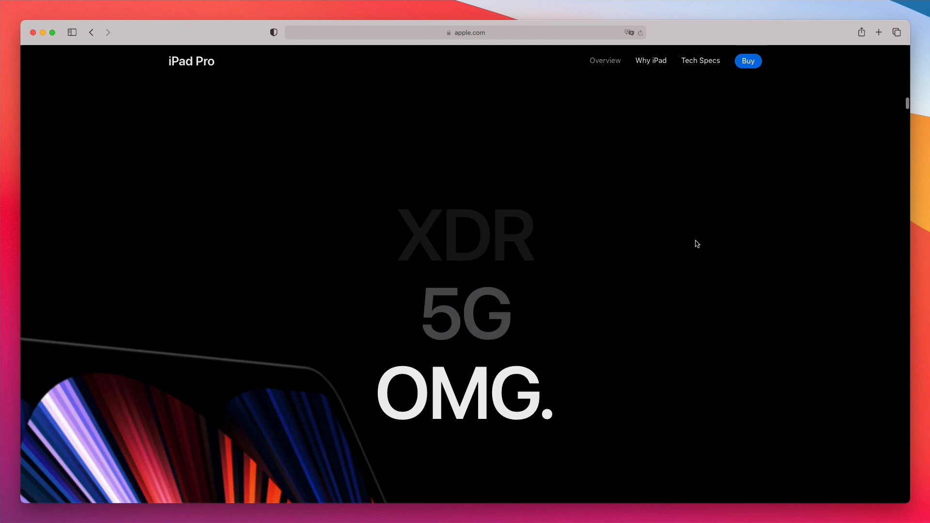
scroll("down", 3)
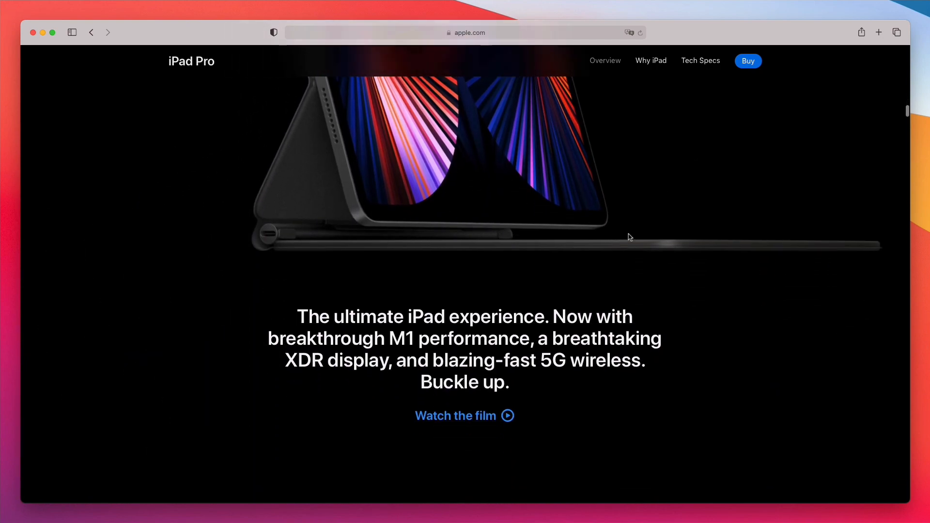
scroll("down", 3)
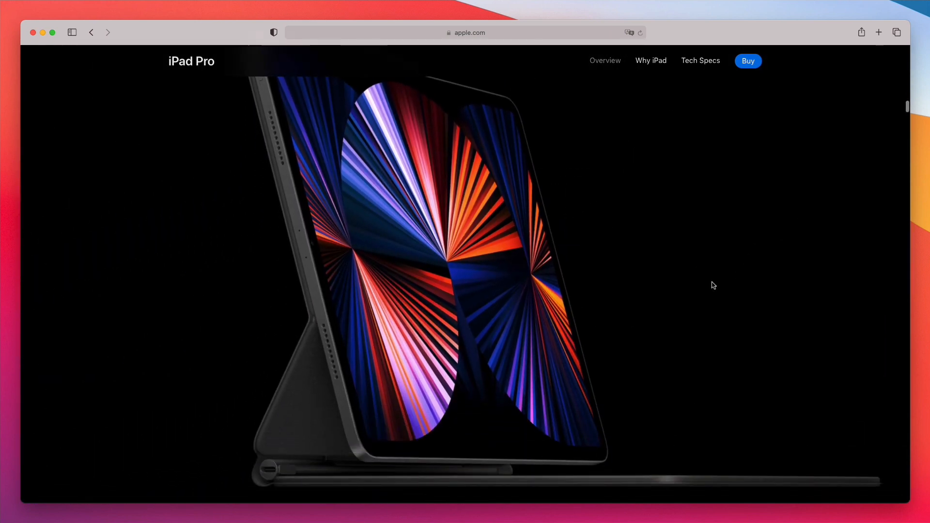
scroll("down", 3)
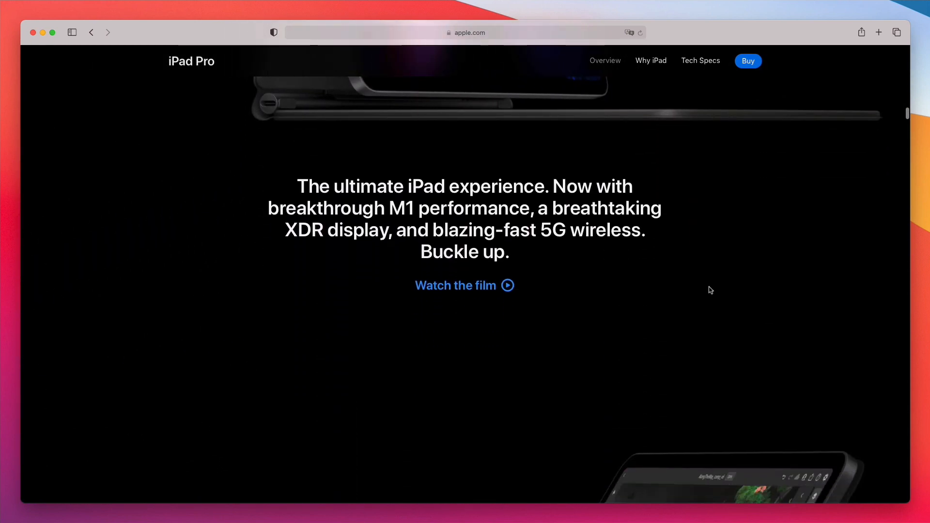
mouse_move(376, 162)
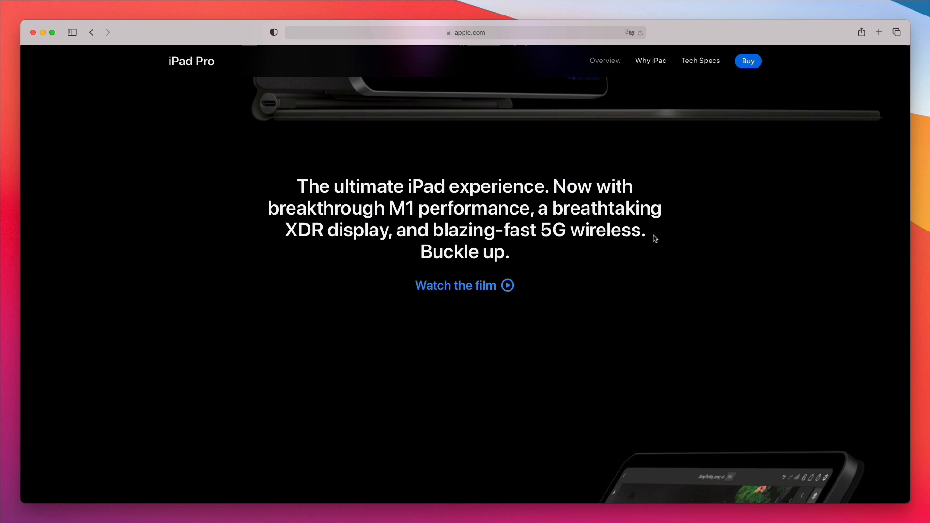
scroll("down", 3)
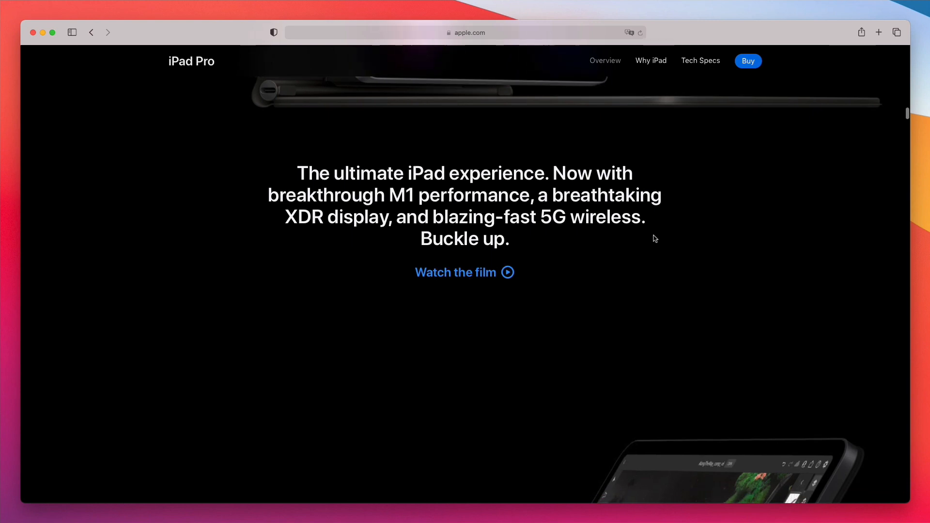
scroll("down", 3)
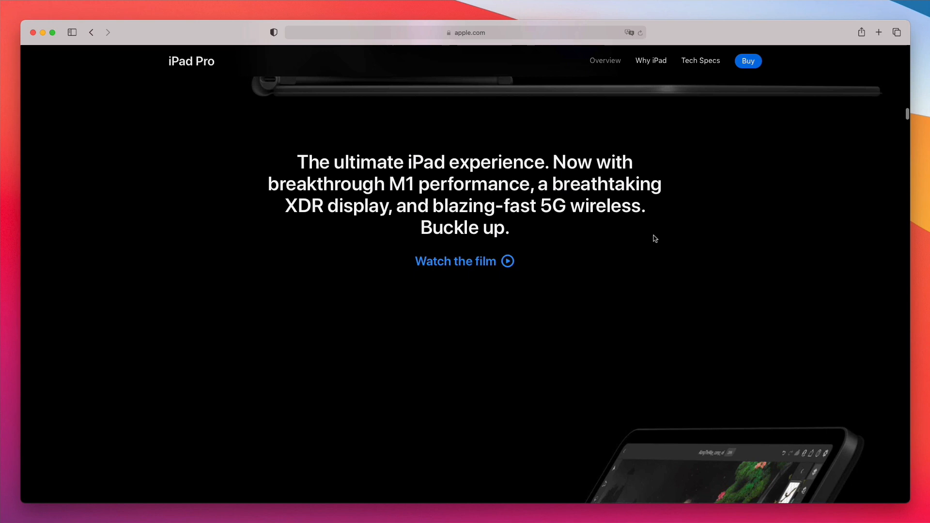
scroll("down", 3)
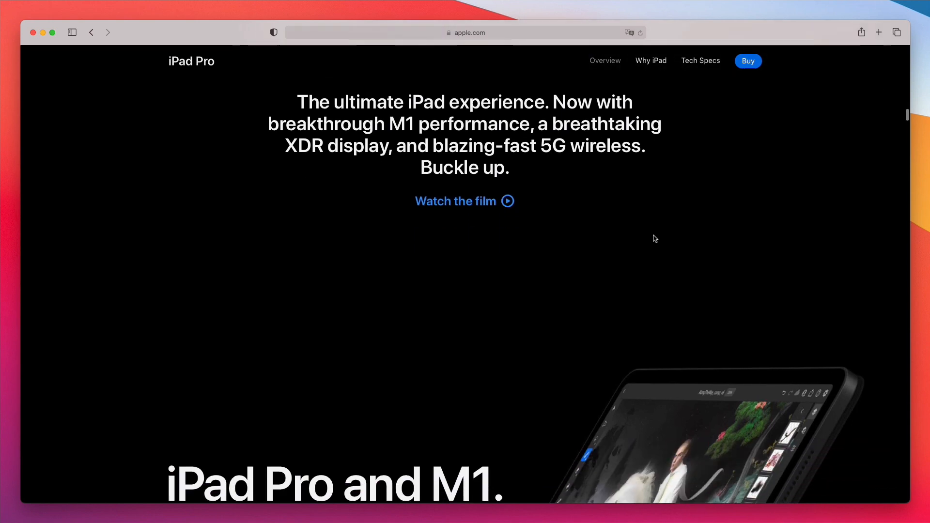
scroll("down", 3)
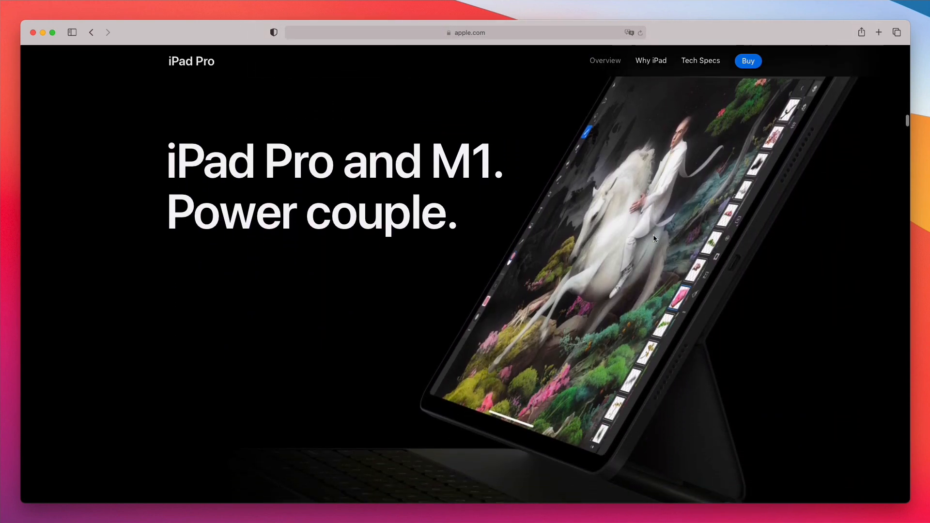
scroll("down", 3)
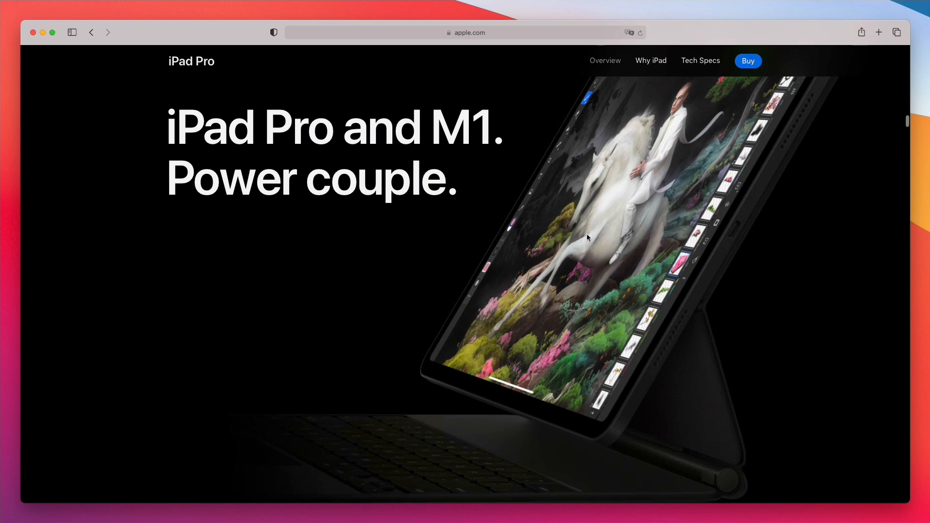
scroll("down", 3)
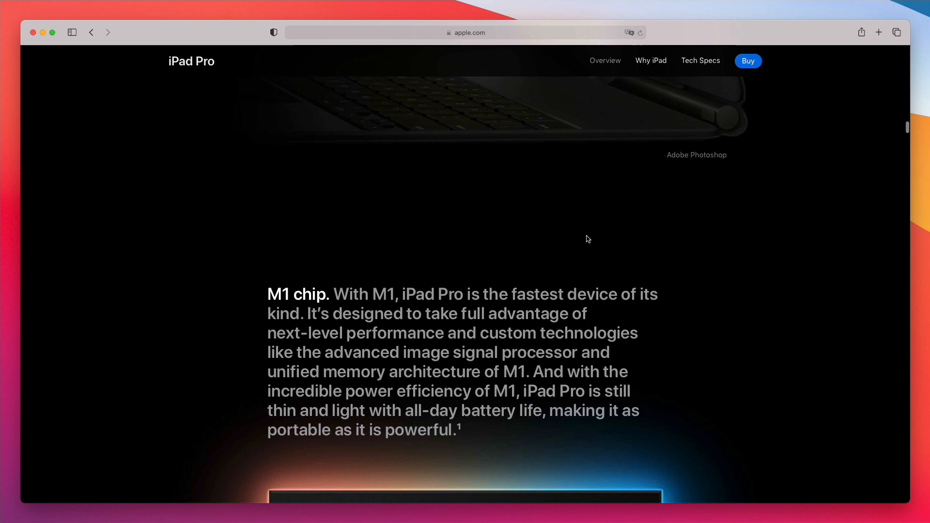
scroll("down", 3)
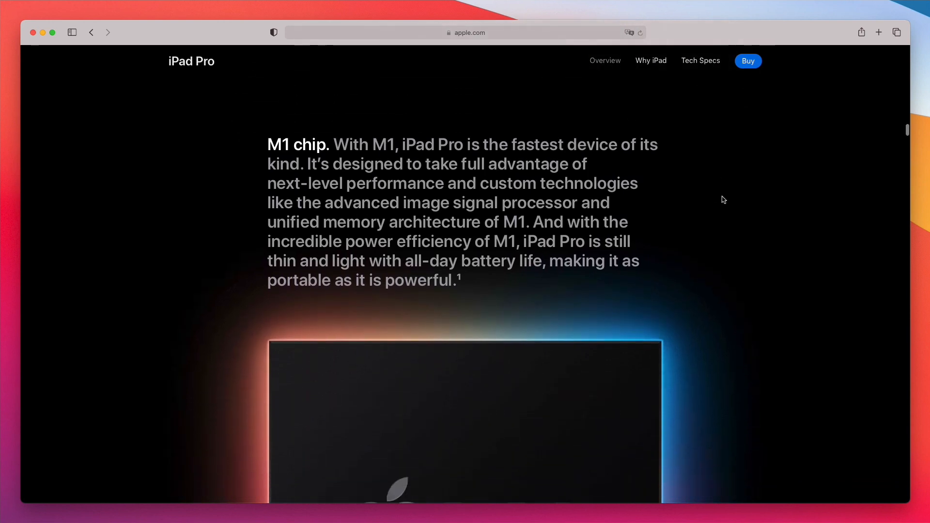
scroll("down", 3)
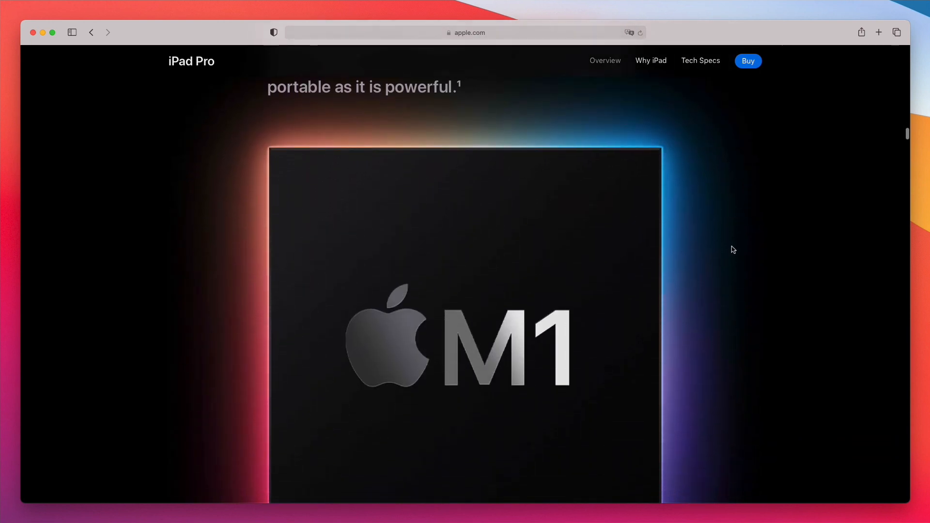
scroll("down", 3)
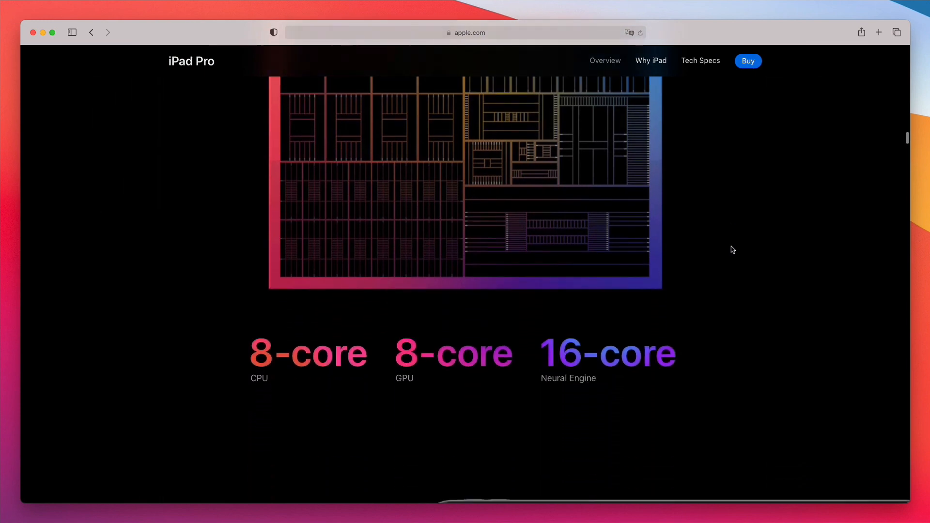
scroll("down", 3)
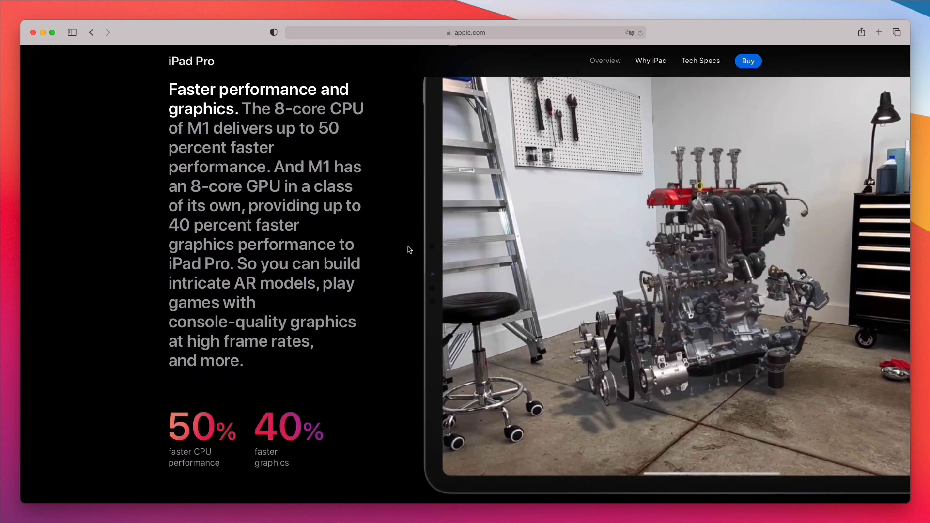
scroll("down", 3)
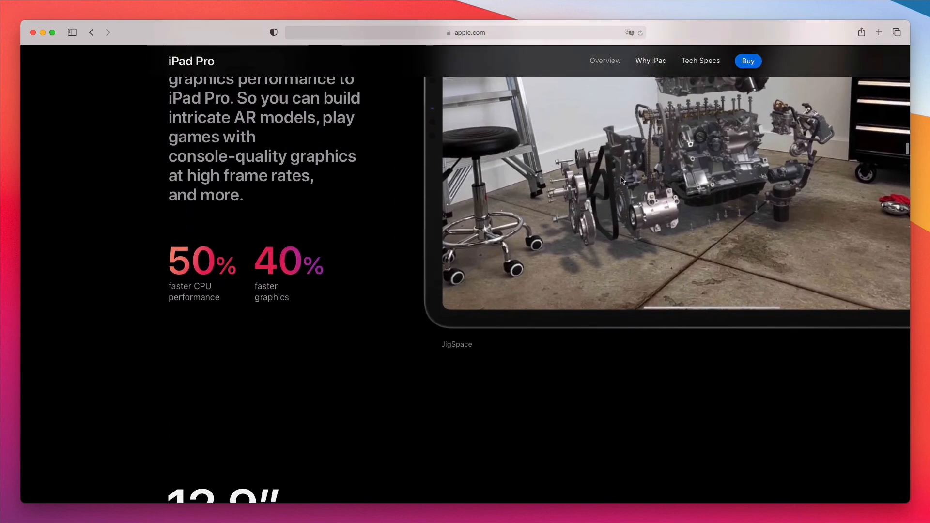
scroll("down", 3)
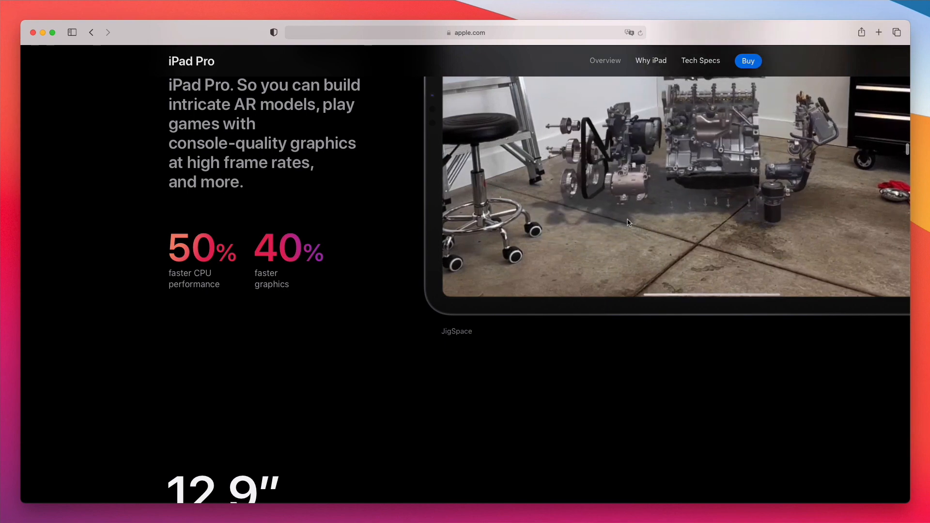
scroll("down", 3)
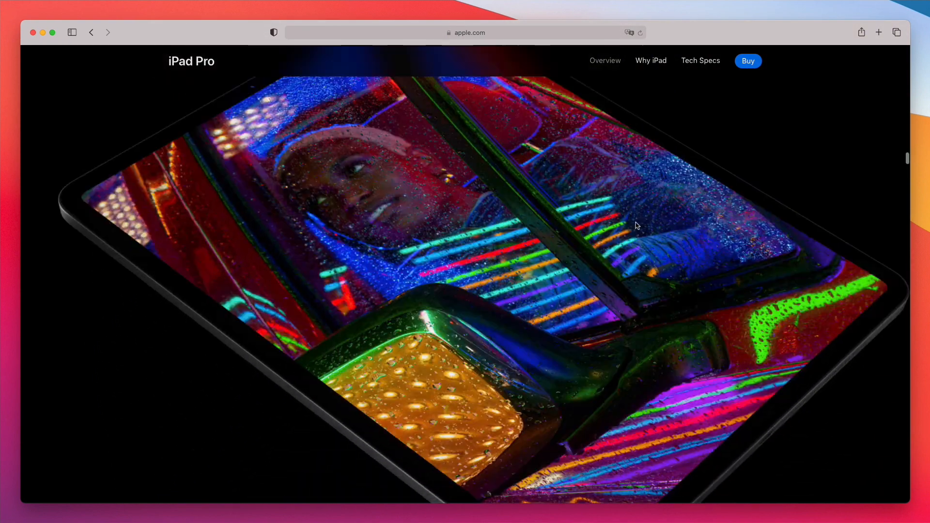
scroll("down", 3)
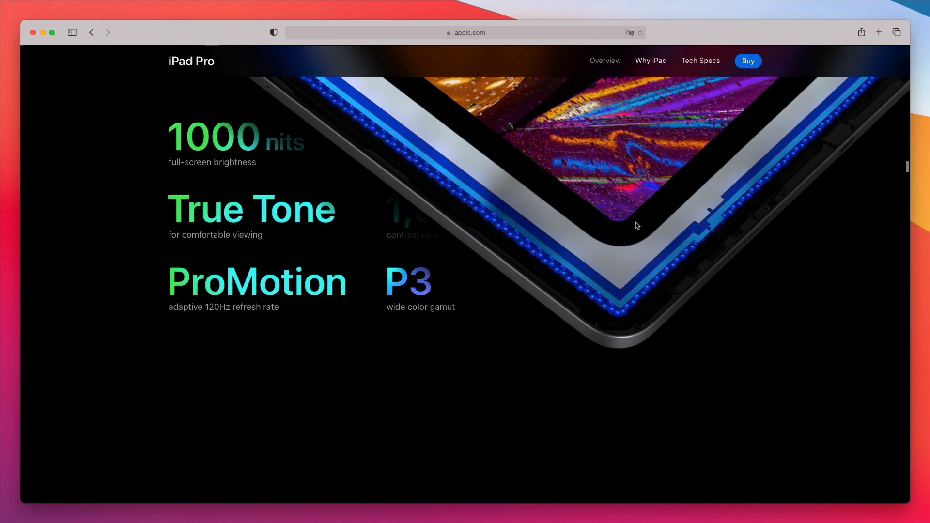
scroll("down", 3)
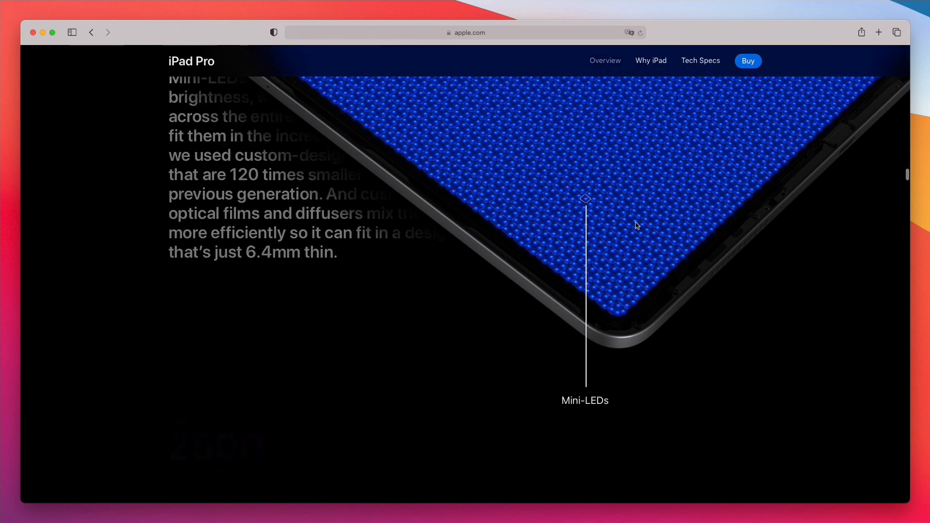
scroll("down", 3)
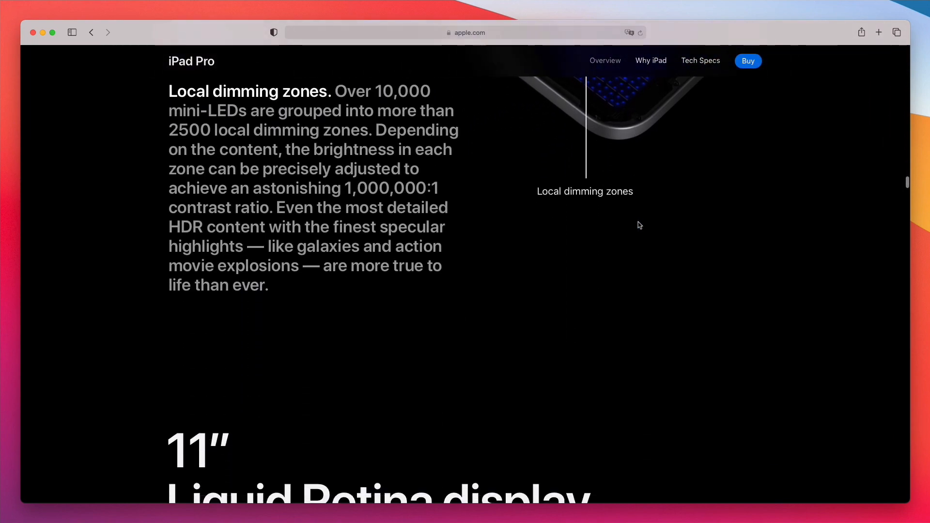
scroll("down", 3)
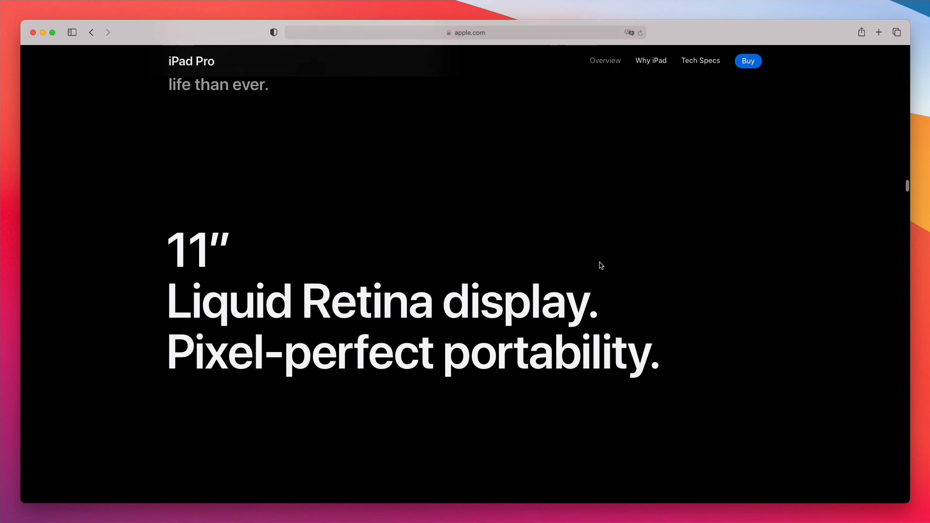
scroll("down", 3)
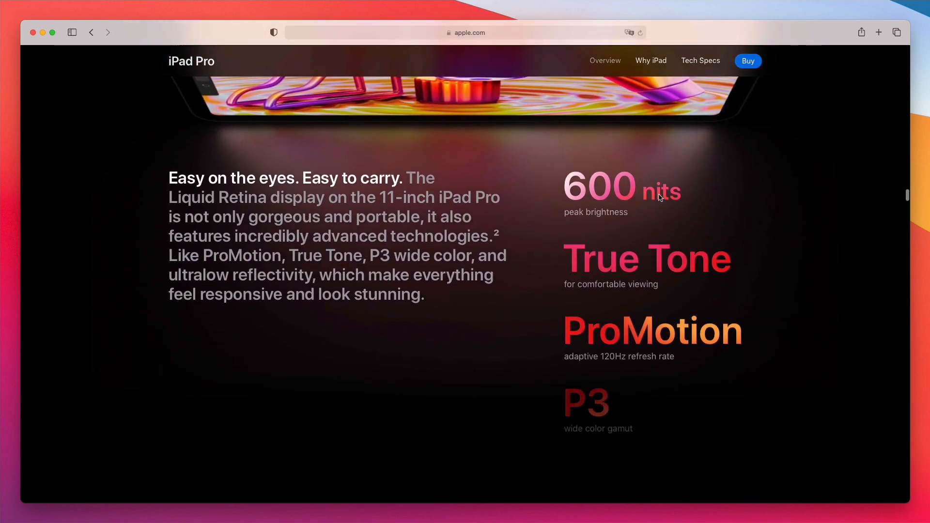
scroll("down", 3)
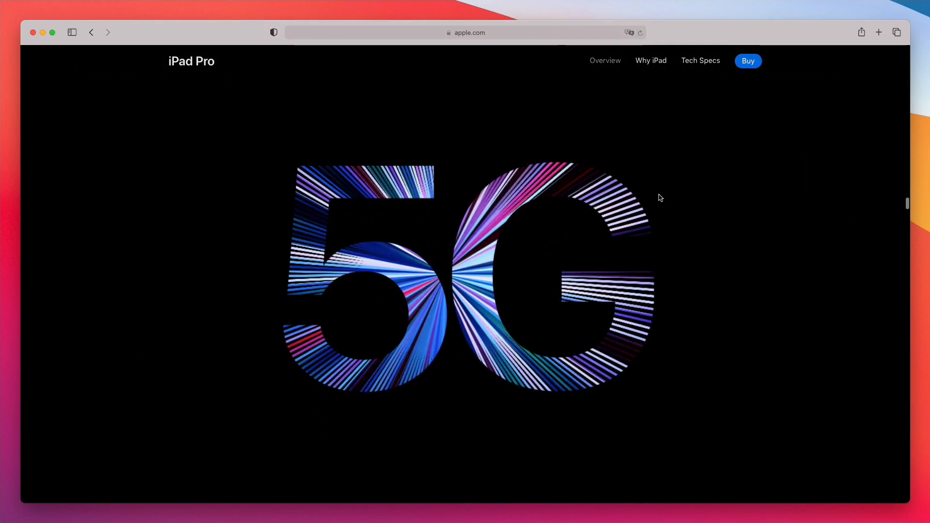
scroll("down", 3)
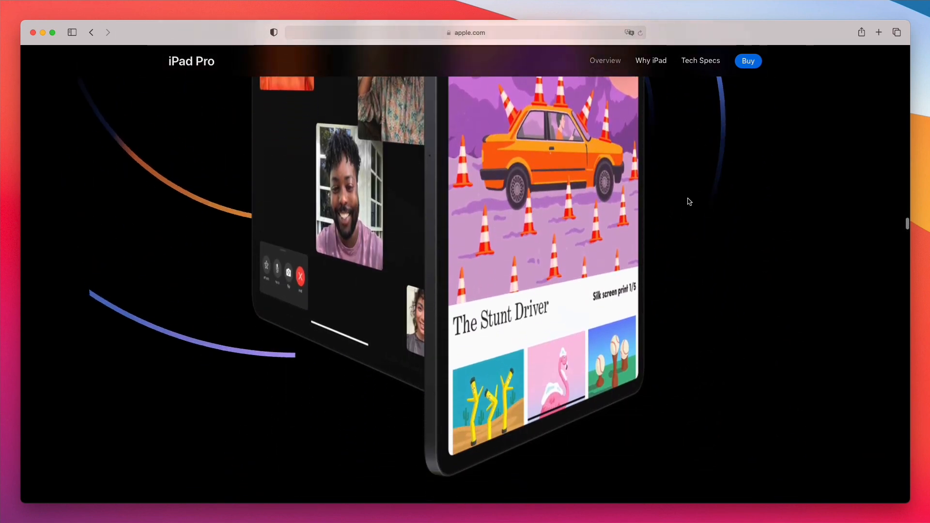
scroll("down", 3)
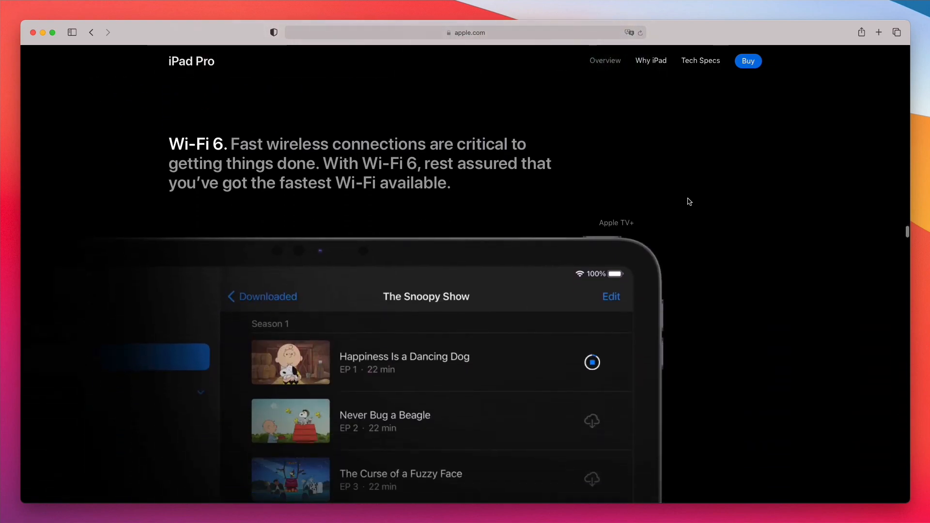
scroll("down", 3)
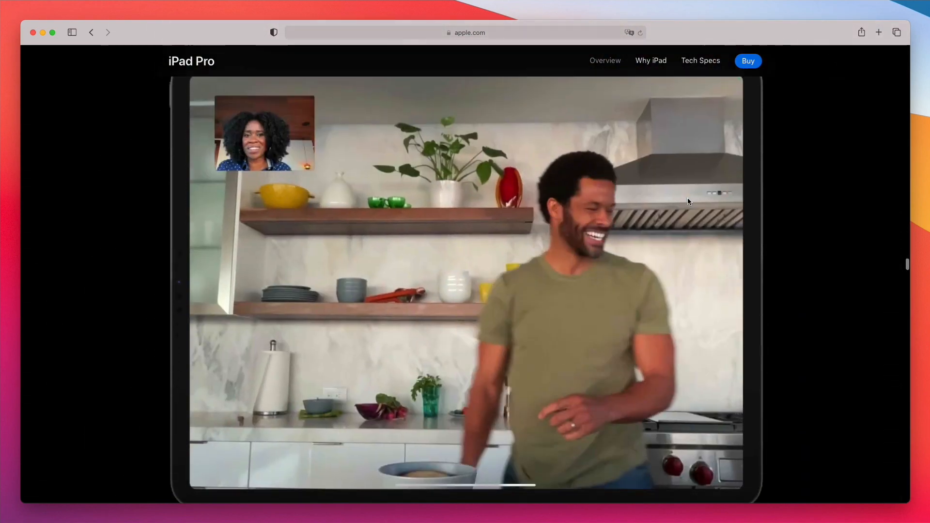
scroll("down", 3)
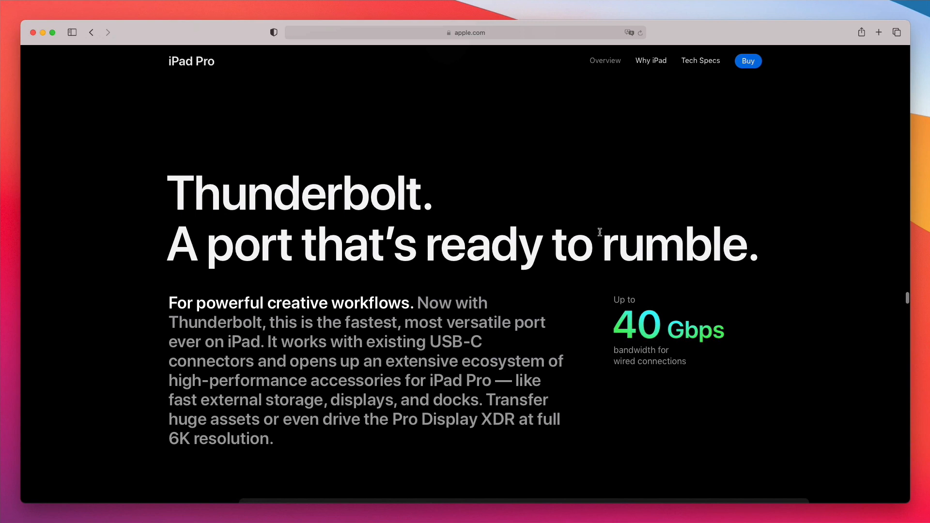
scroll("down", 3)
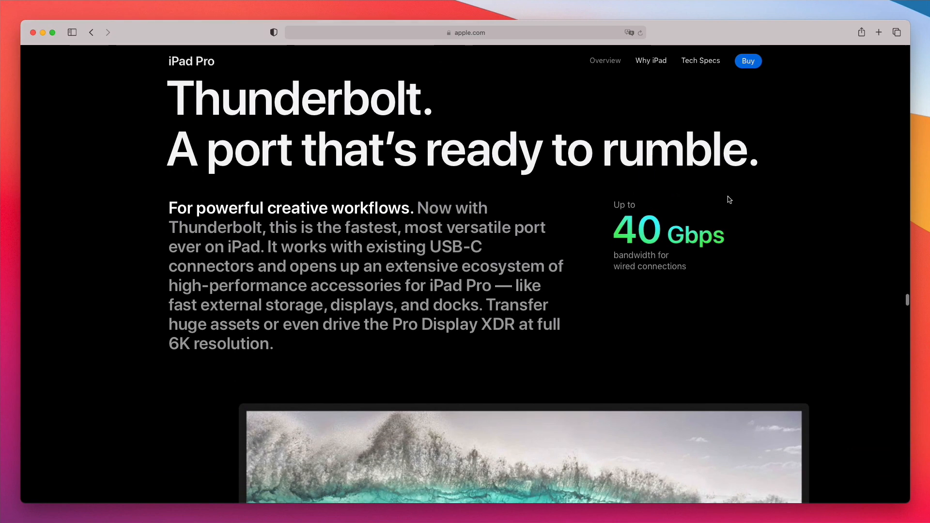
scroll("down", 3)
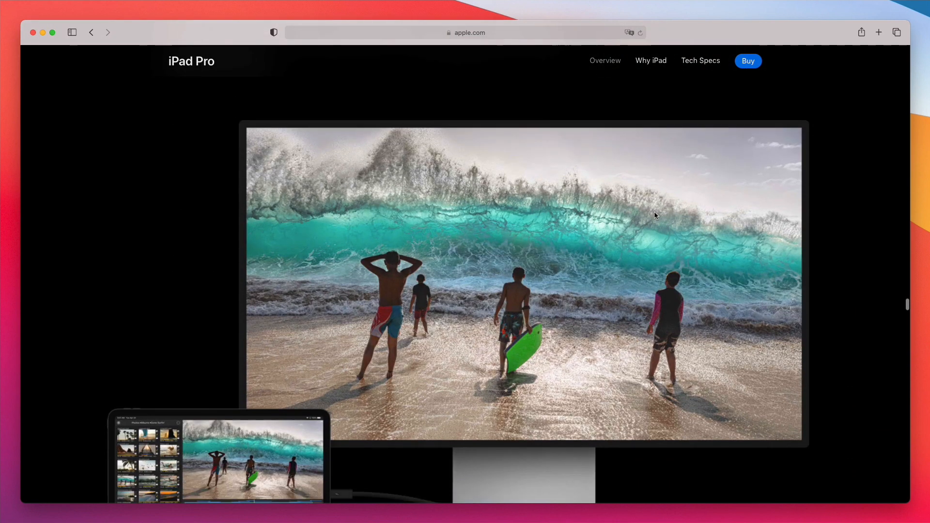
scroll("down", 3)
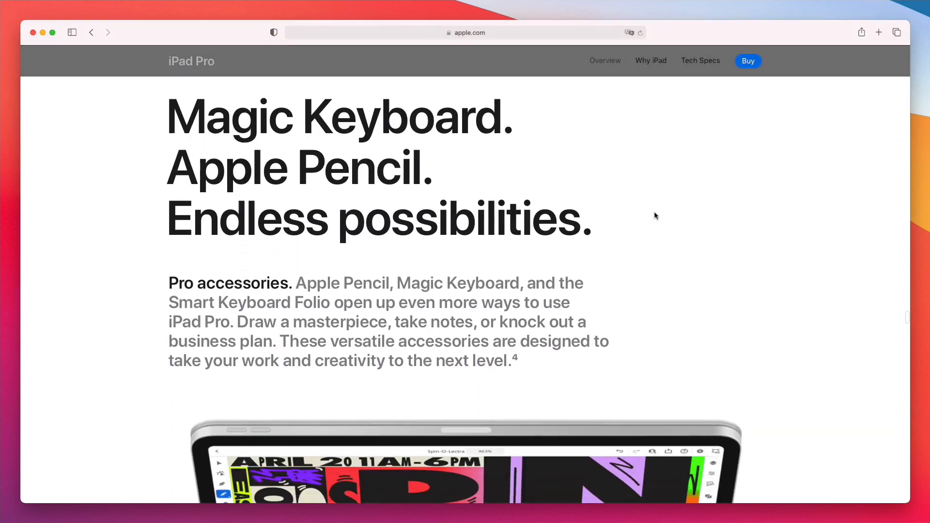
scroll("down", 3)
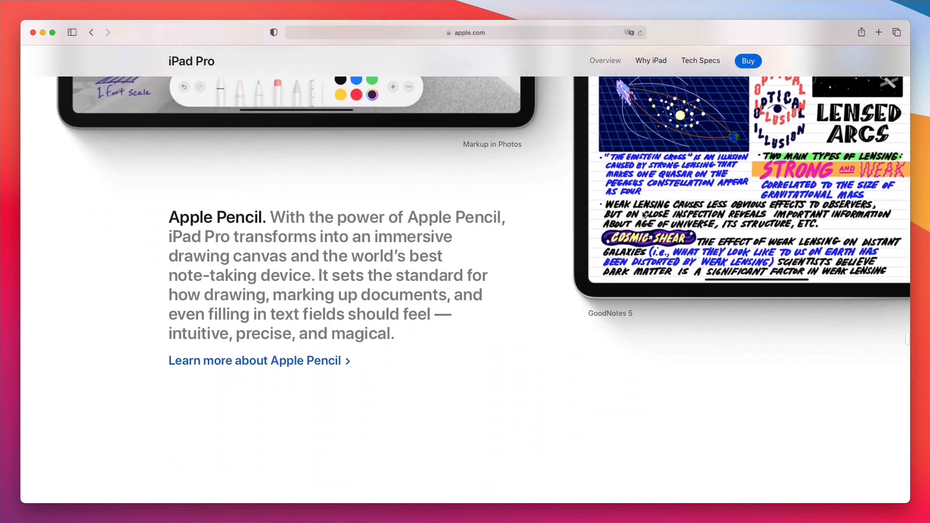
scroll("down", 3)
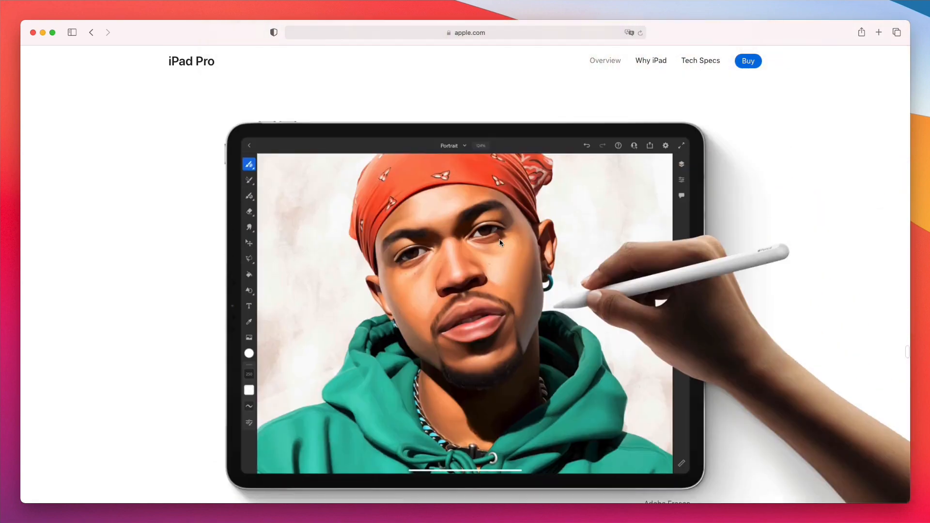
scroll("down", 3)
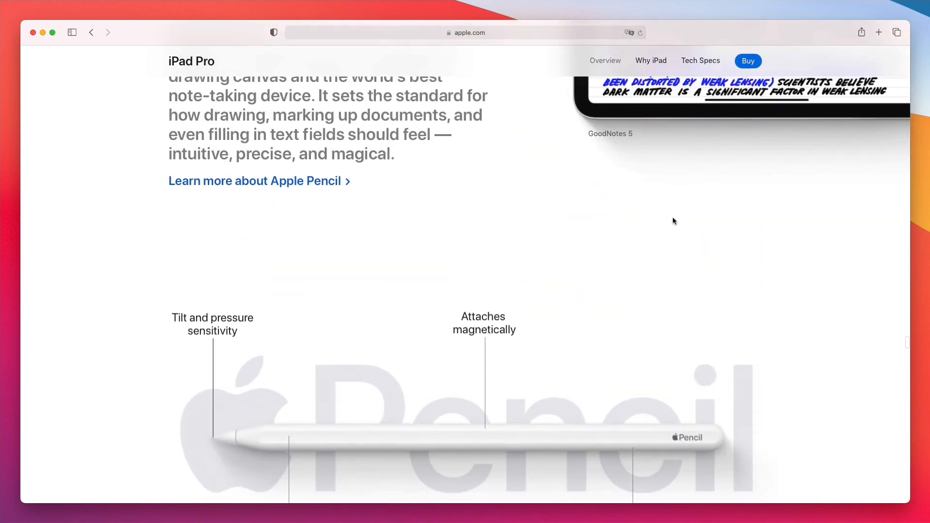
scroll("down", 3)
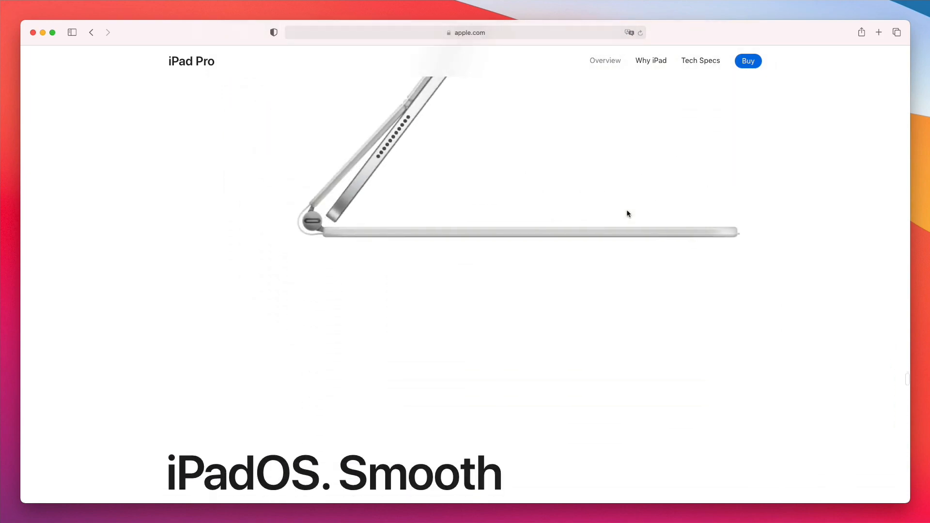
scroll("down", 3)
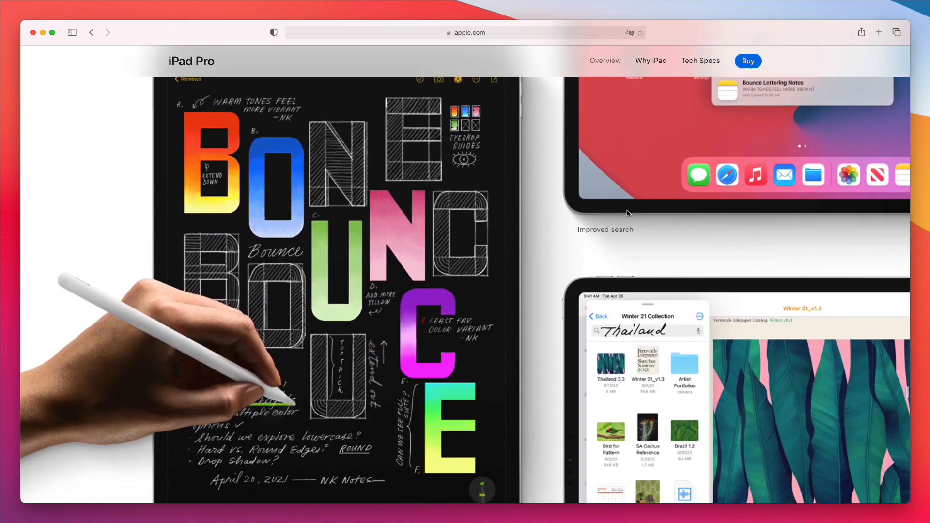
scroll("down", 3)
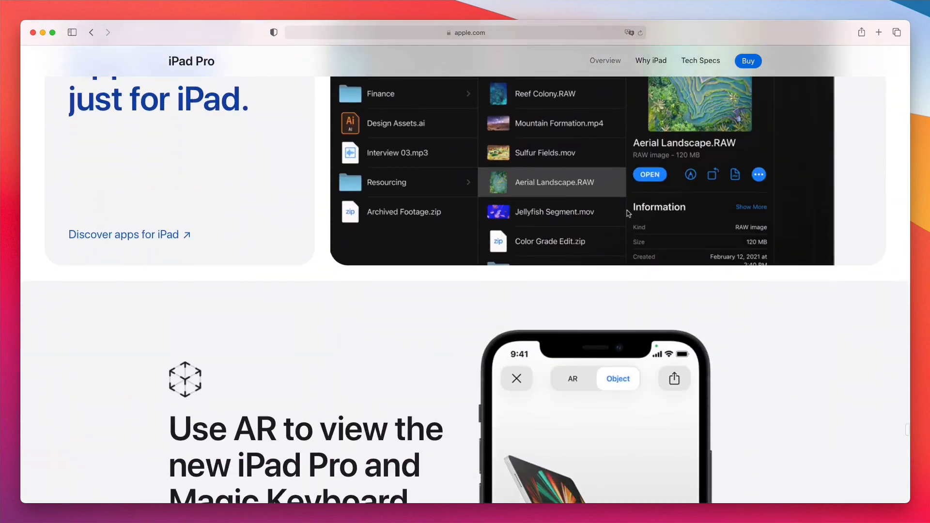
scroll("down", 3)
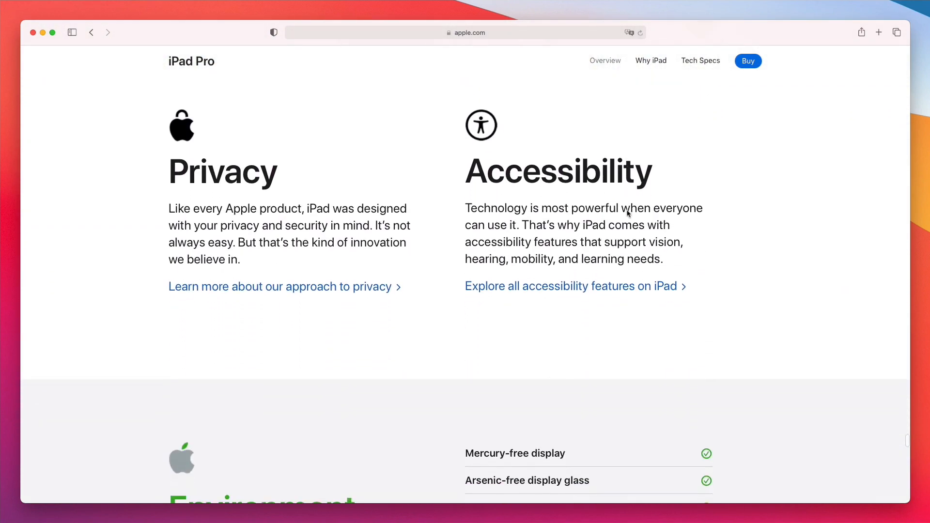
scroll("down", 3)
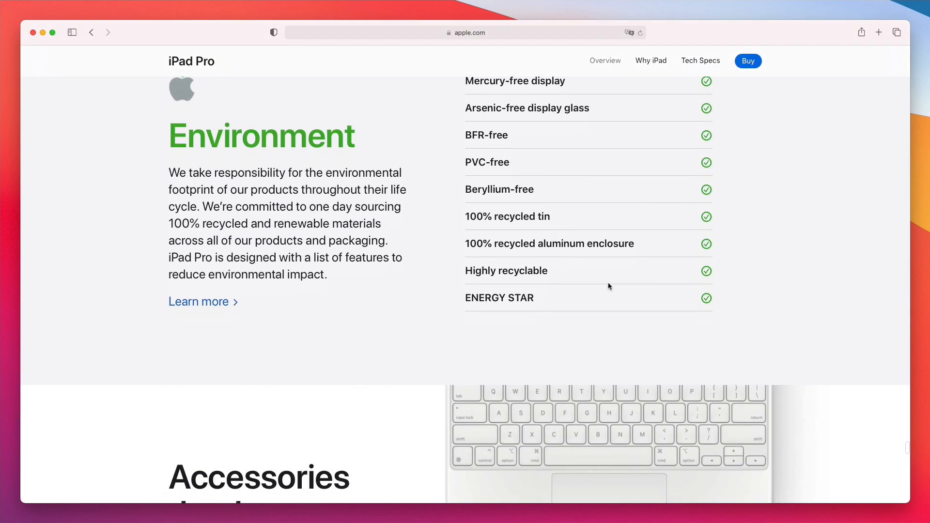
scroll("down", 3)
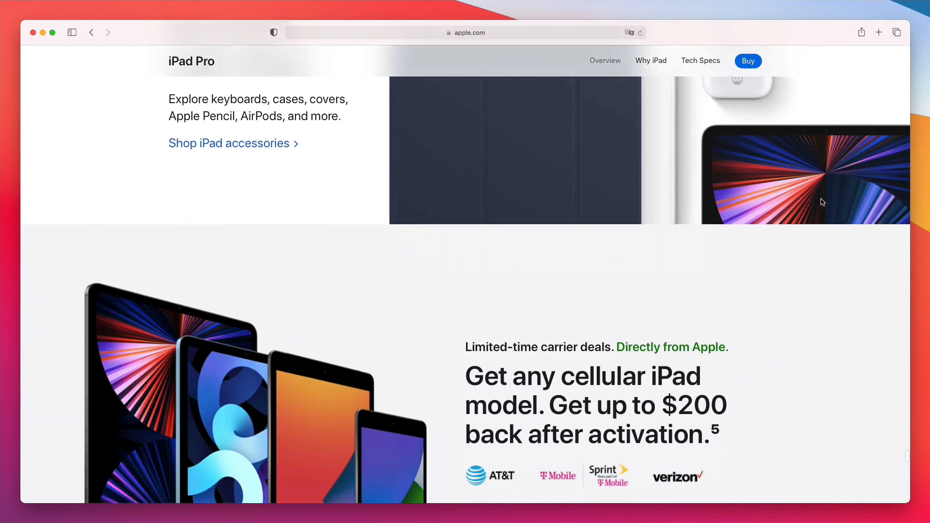
scroll("down", 3)
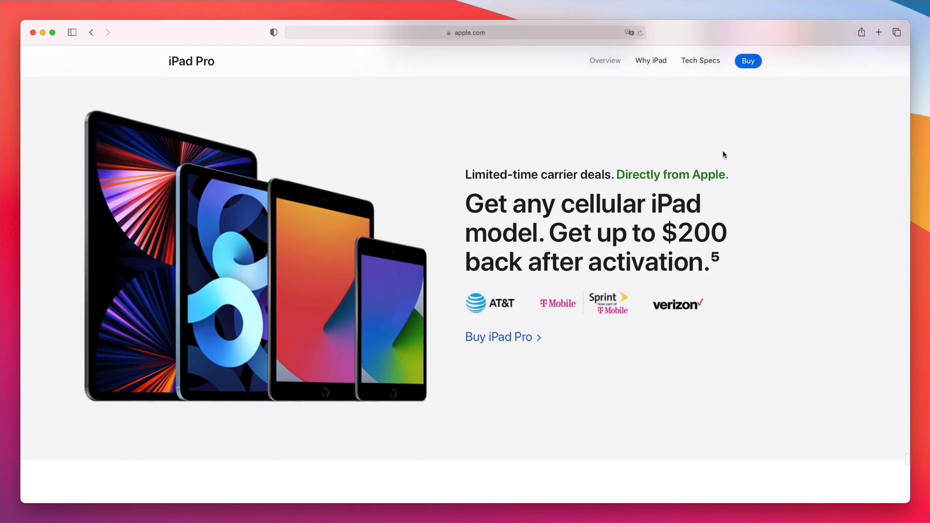
scroll("down", 3)
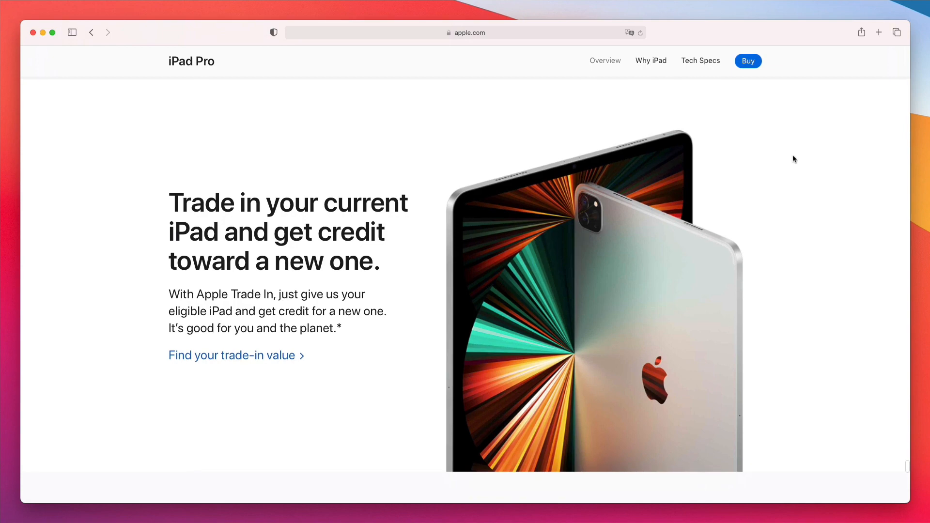
scroll("down", 3)
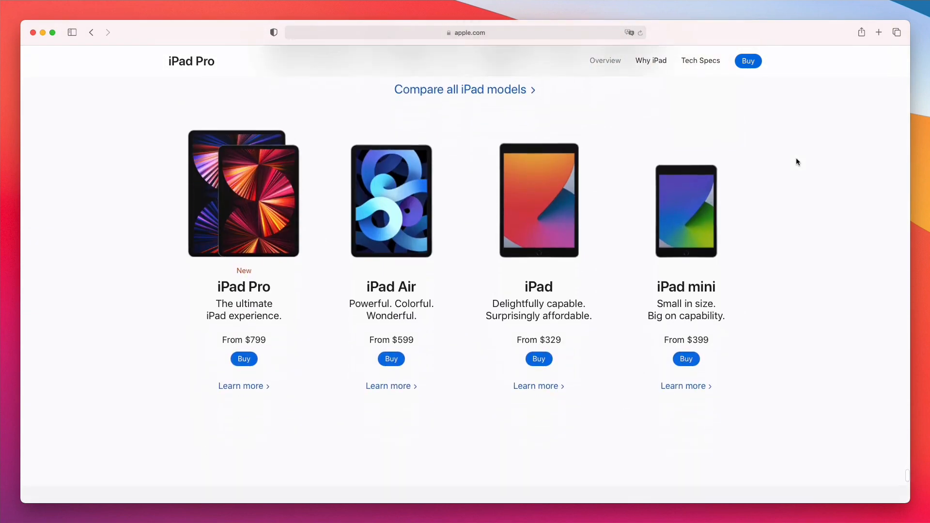
scroll("down", 3)
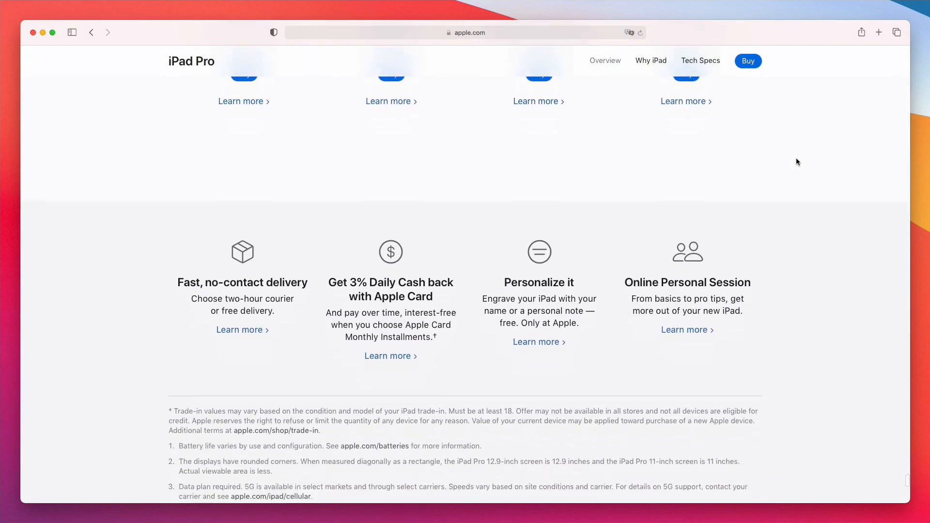
scroll("down", 3)
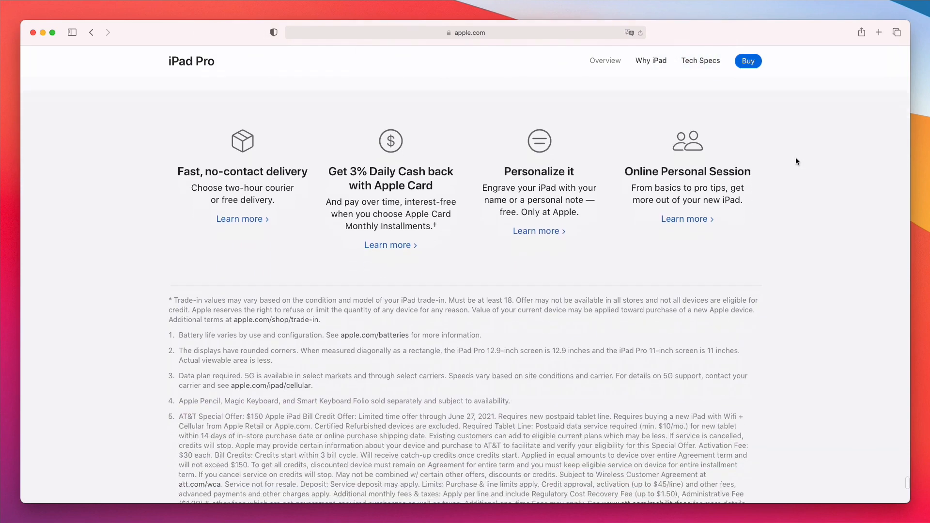
scroll("up", 3)
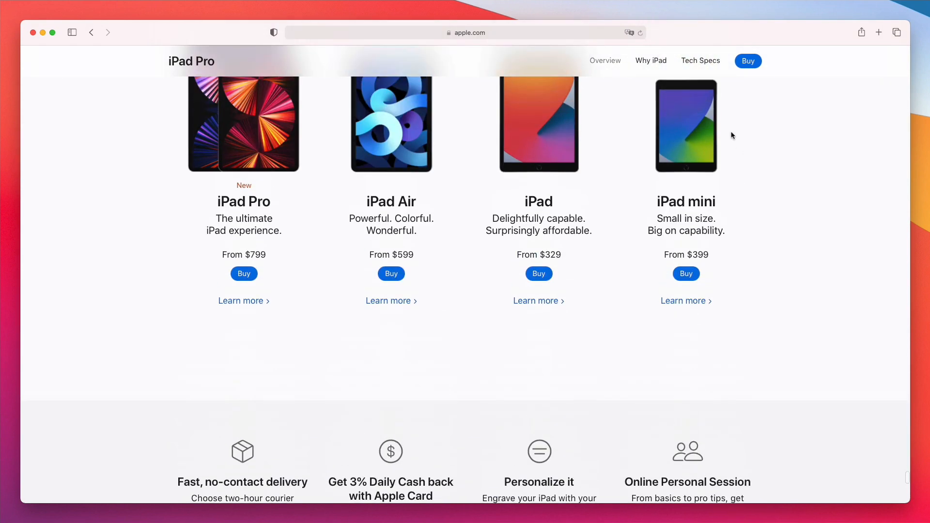